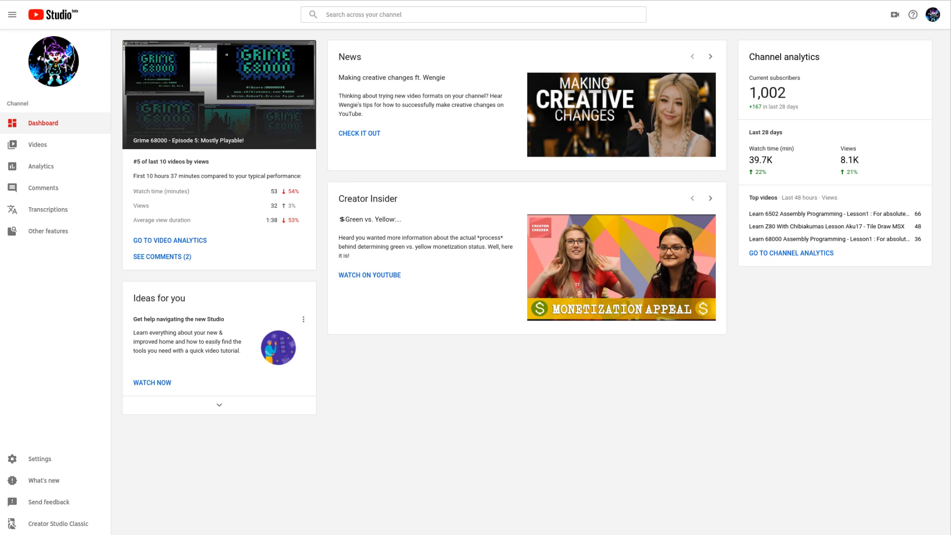
mouse_move(57, 146)
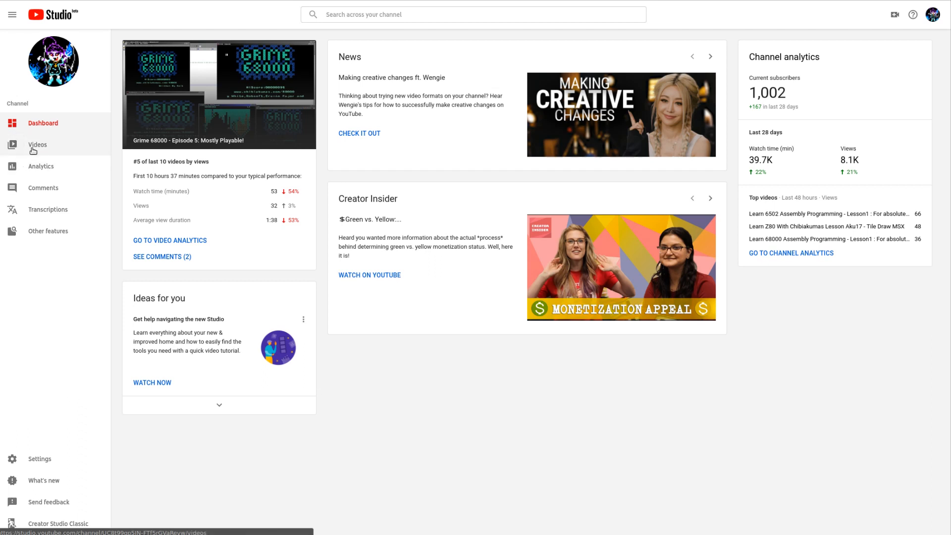
Show the Uploads list and scroll through the videos' visibility, dates, views and comments
left_click(37, 144)
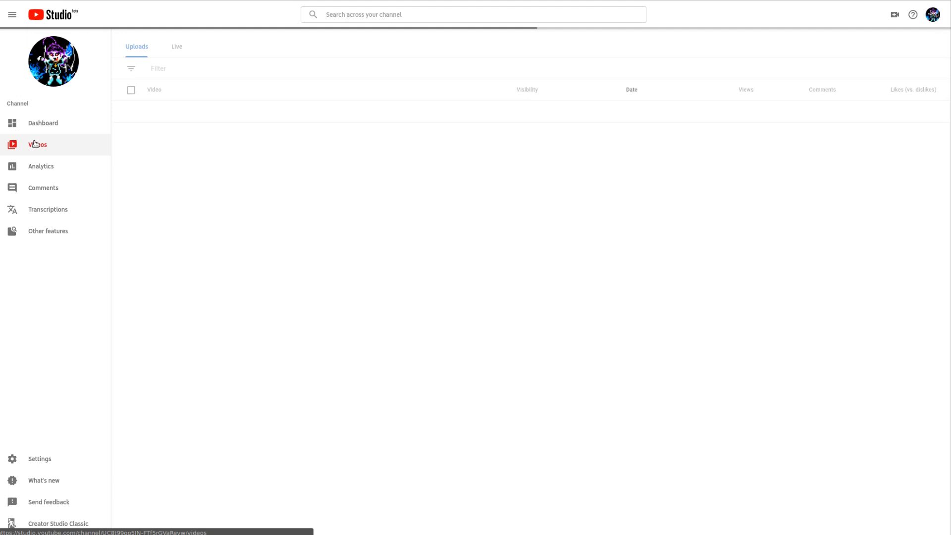
left_click(37, 144)
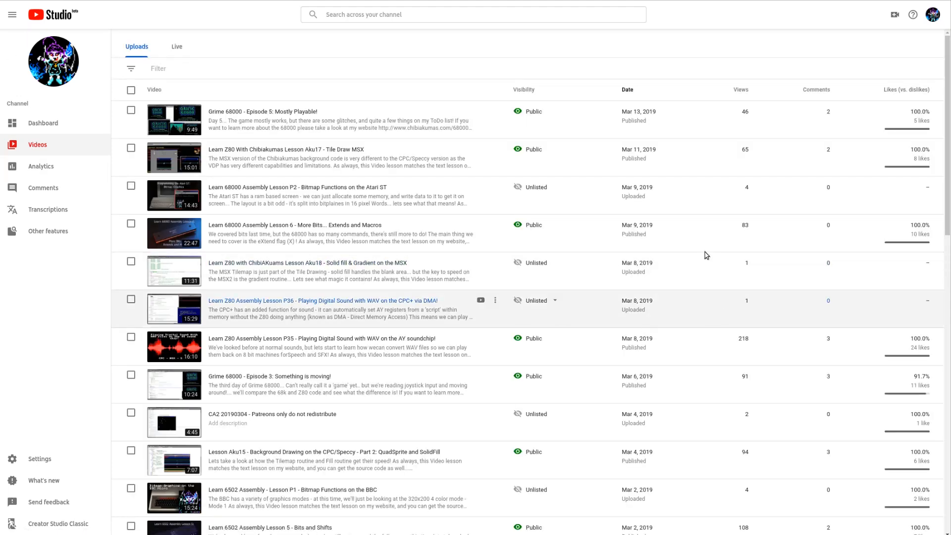
scroll("down", 3)
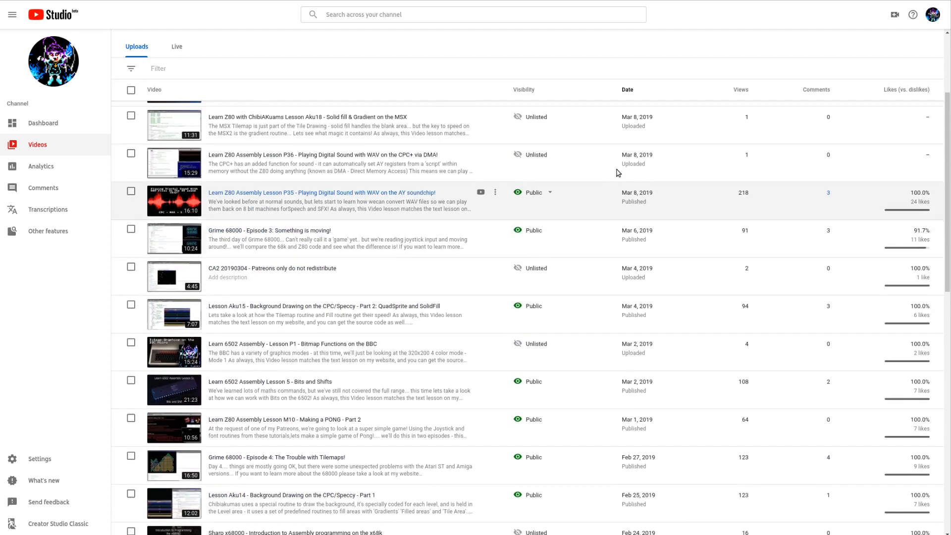
scroll("up", 3)
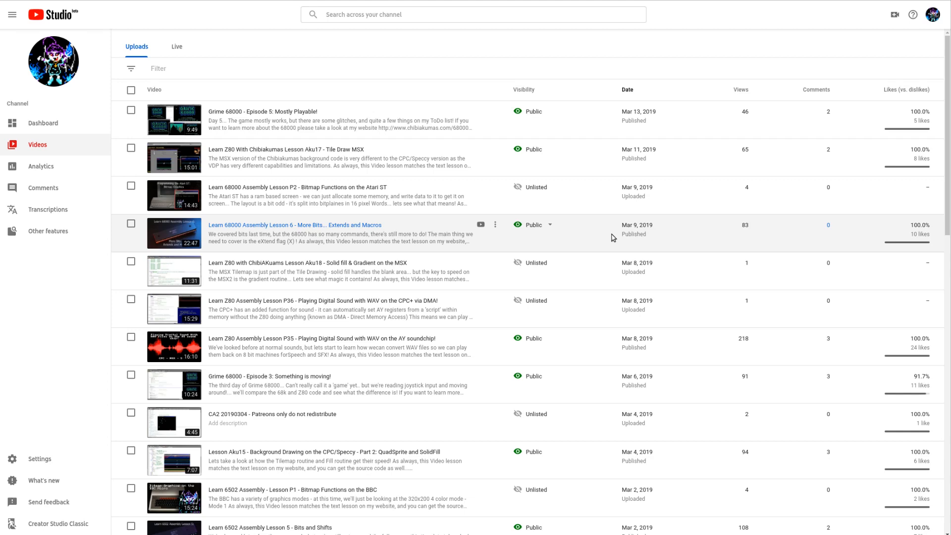
mouse_move(409, 254)
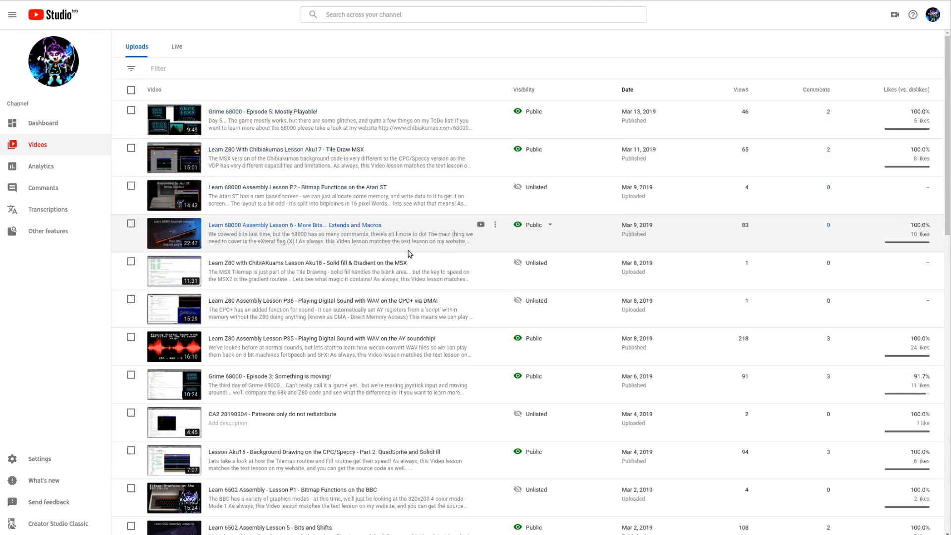
scroll("down", 3)
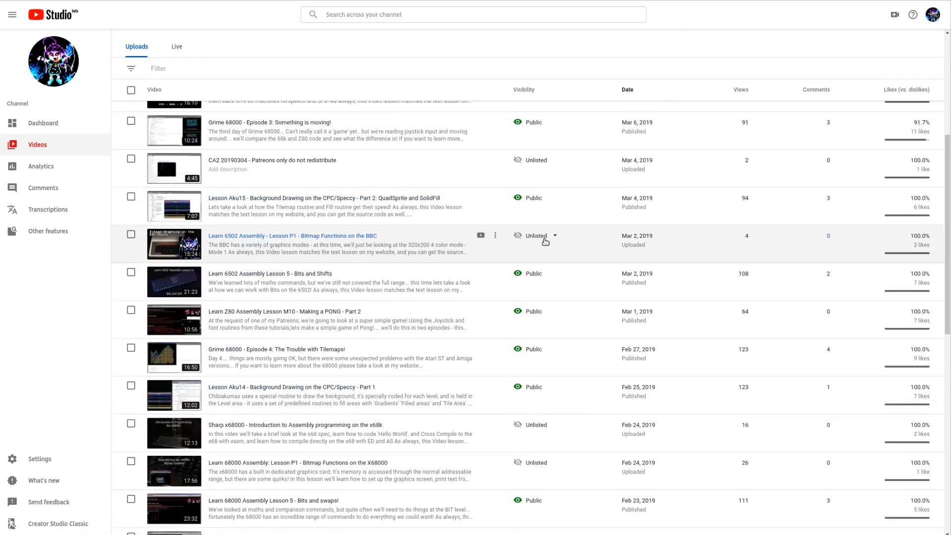
scroll("down", 3)
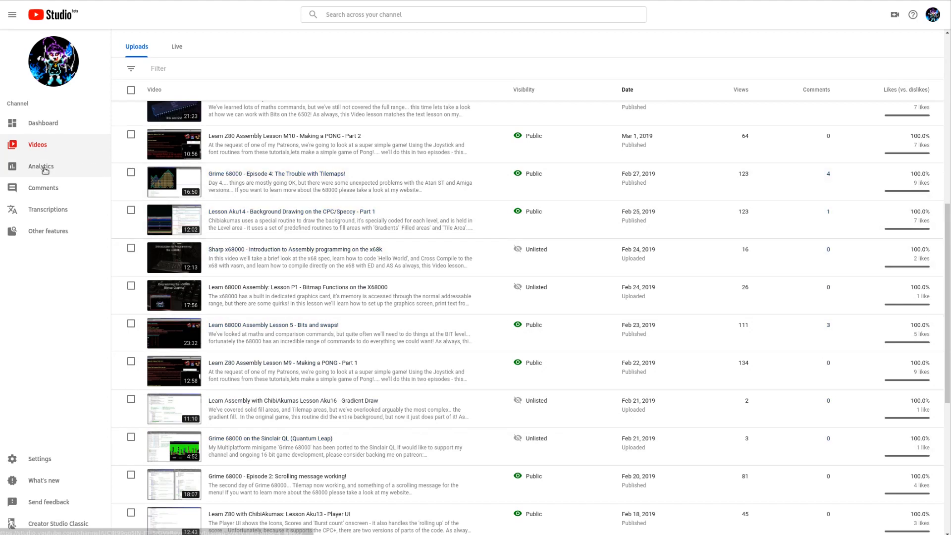
Switch to Analytics to see the 28-day Overview of watch time, views and subscribers
left_click(40, 167)
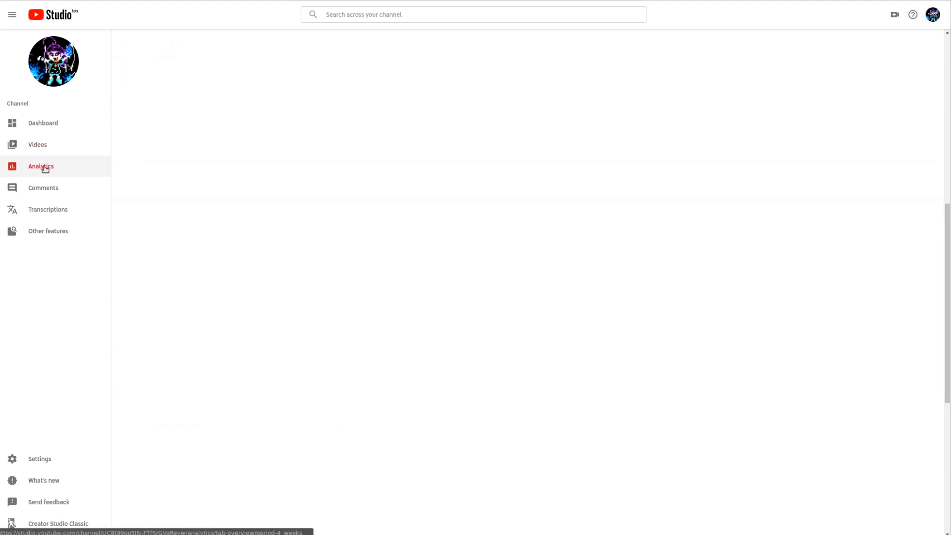
left_click(41, 167)
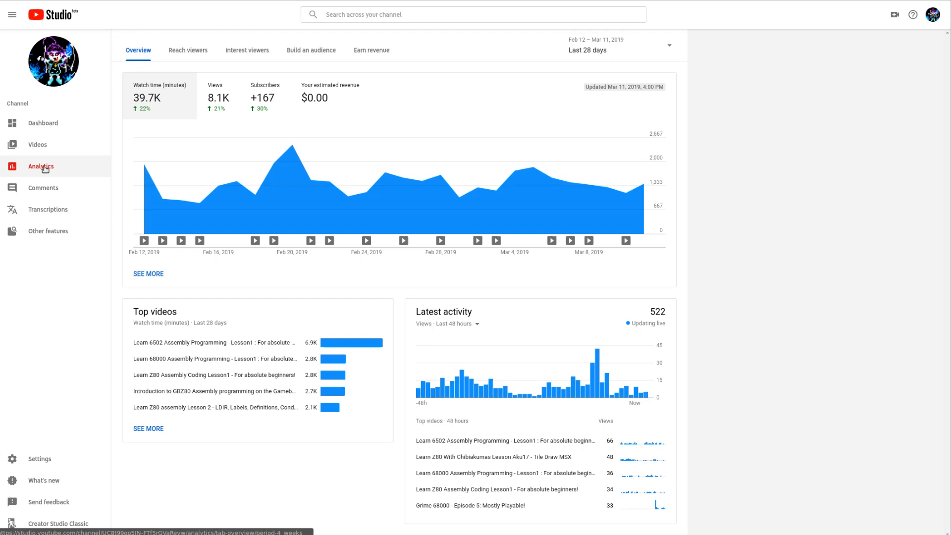
mouse_move(458, 364)
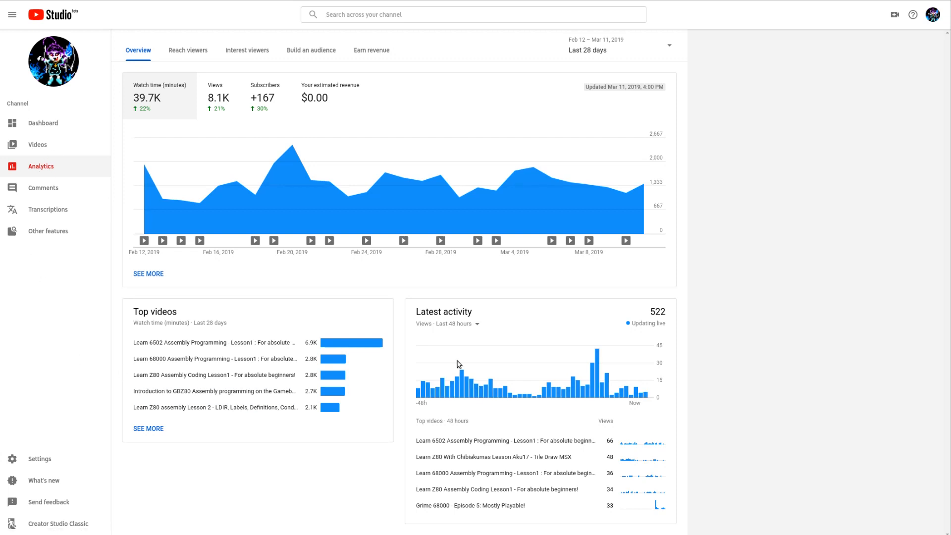
mouse_move(645, 218)
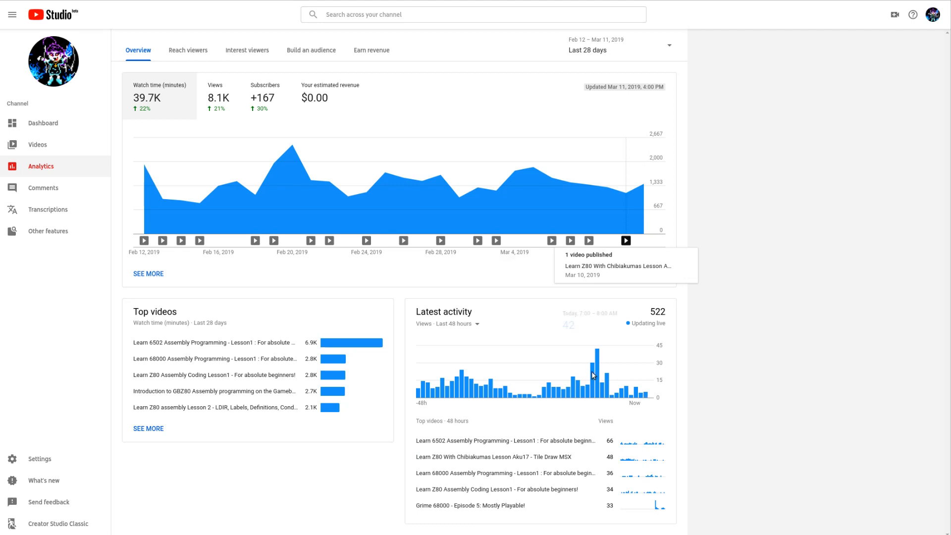
mouse_move(538, 370)
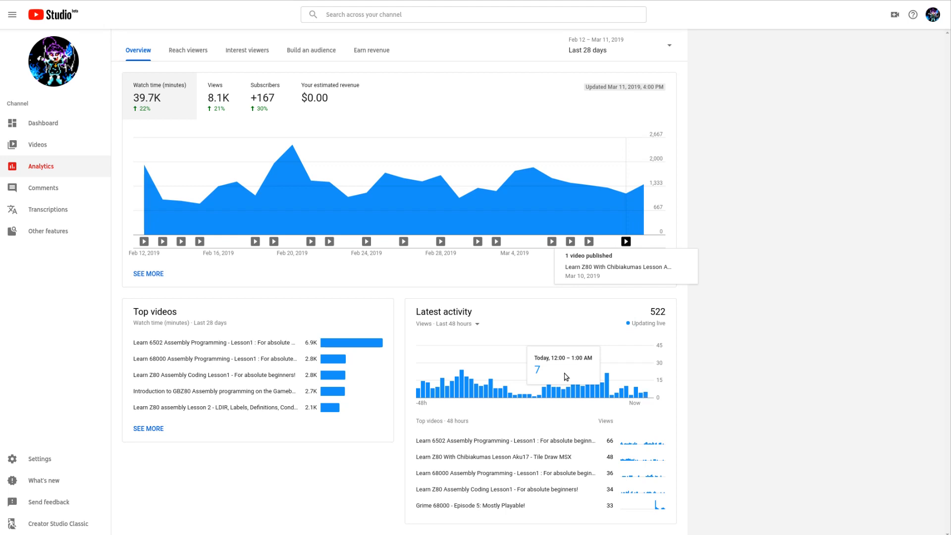
mouse_move(357, 91)
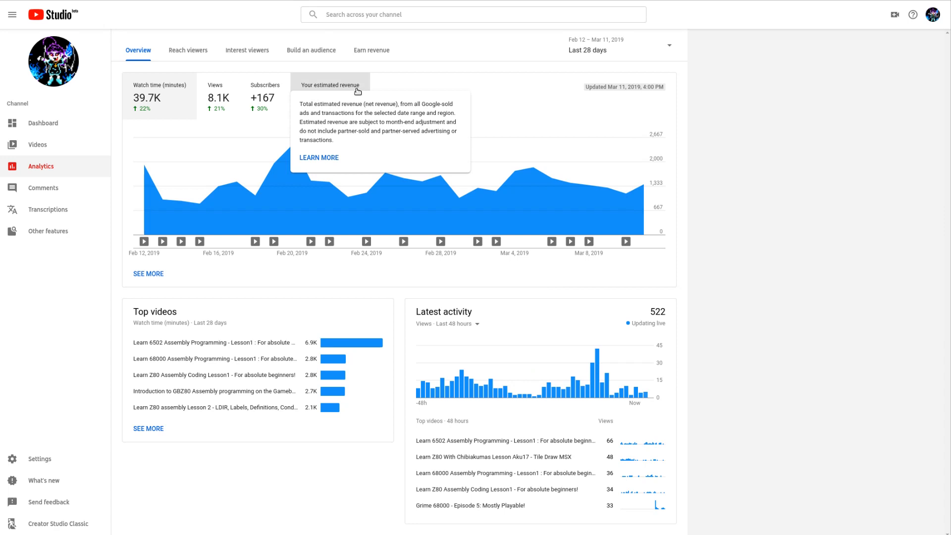
mouse_move(695, 222)
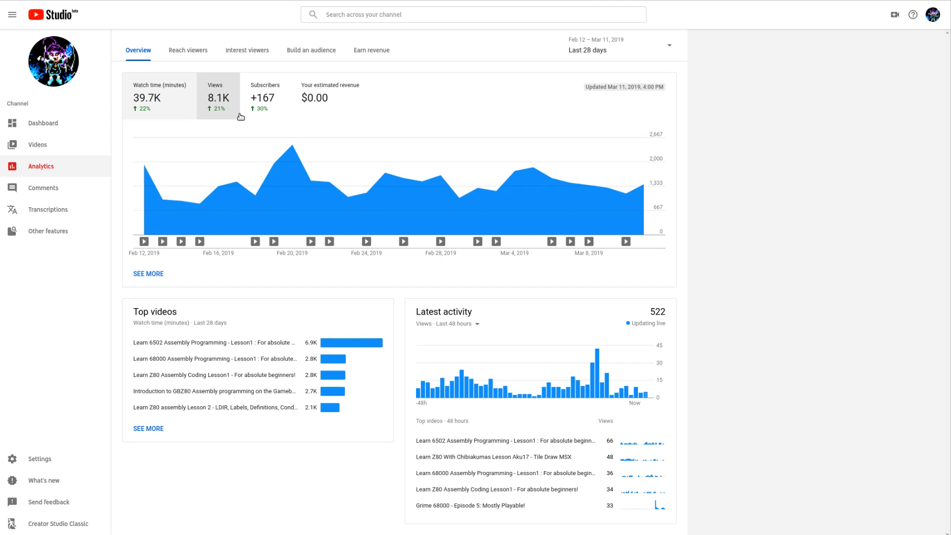
mouse_move(256, 131)
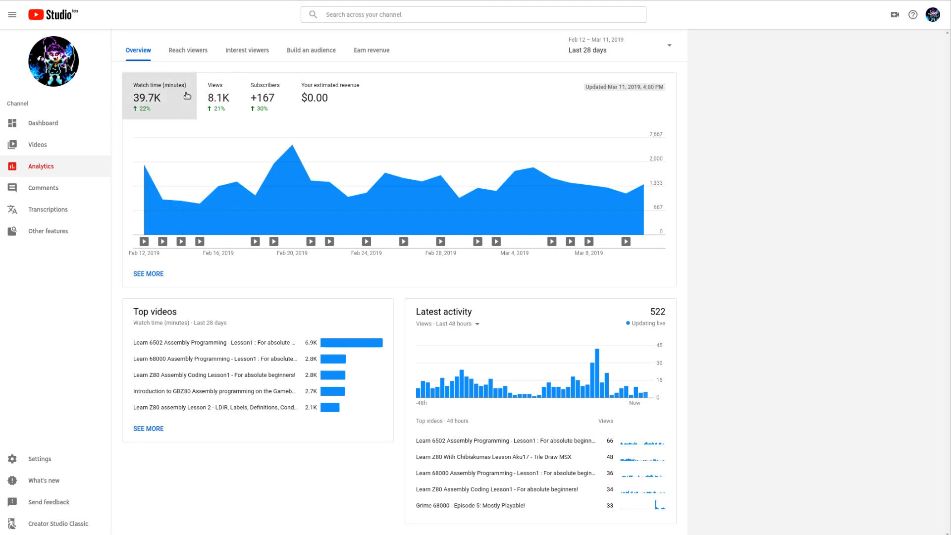
mouse_move(184, 120)
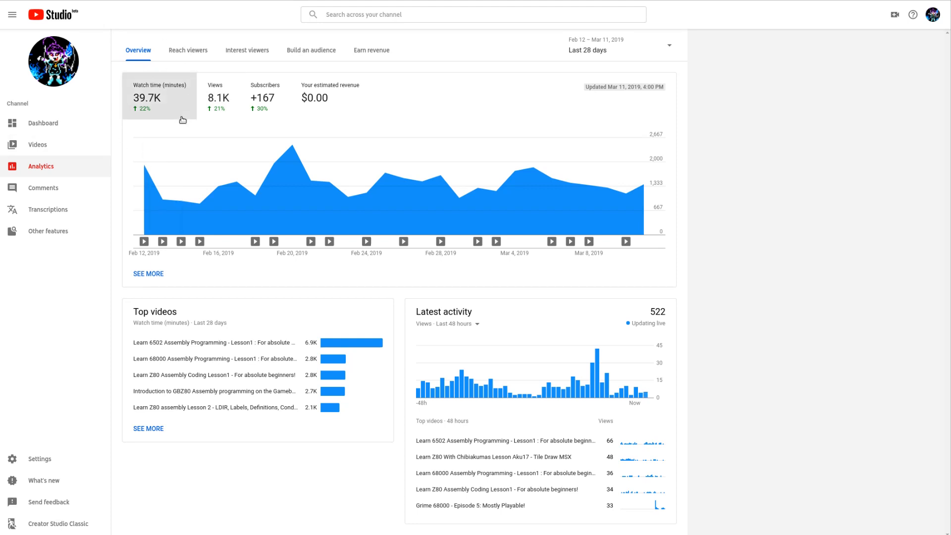
mouse_move(487, 272)
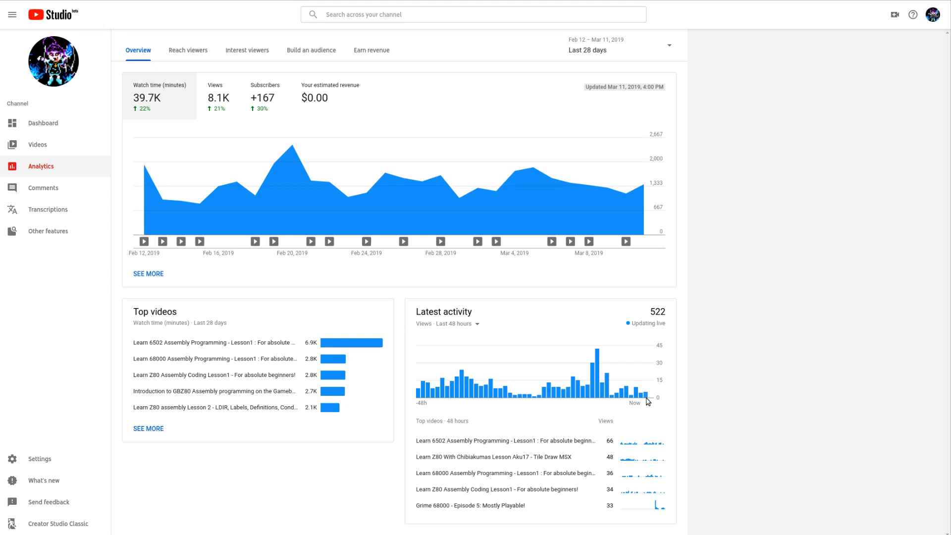
mouse_move(618, 343)
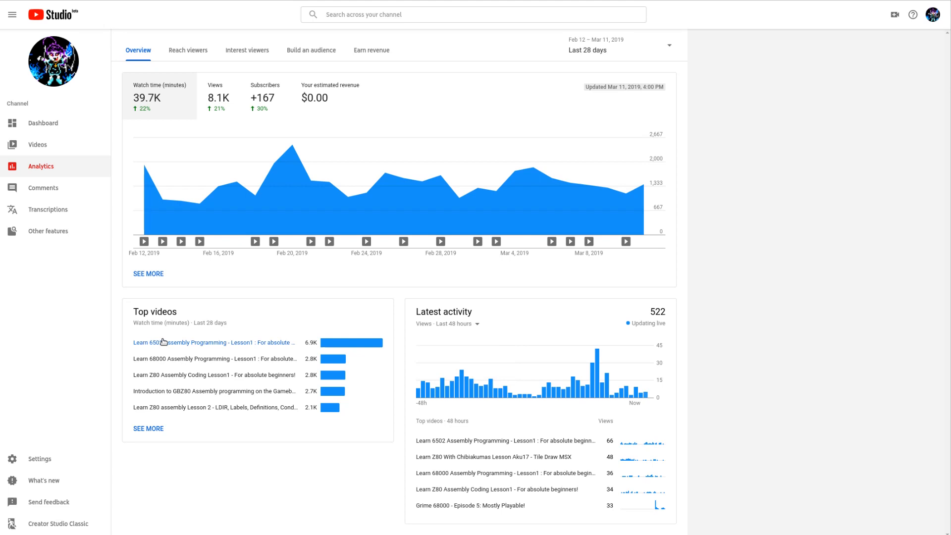
mouse_move(188, 317)
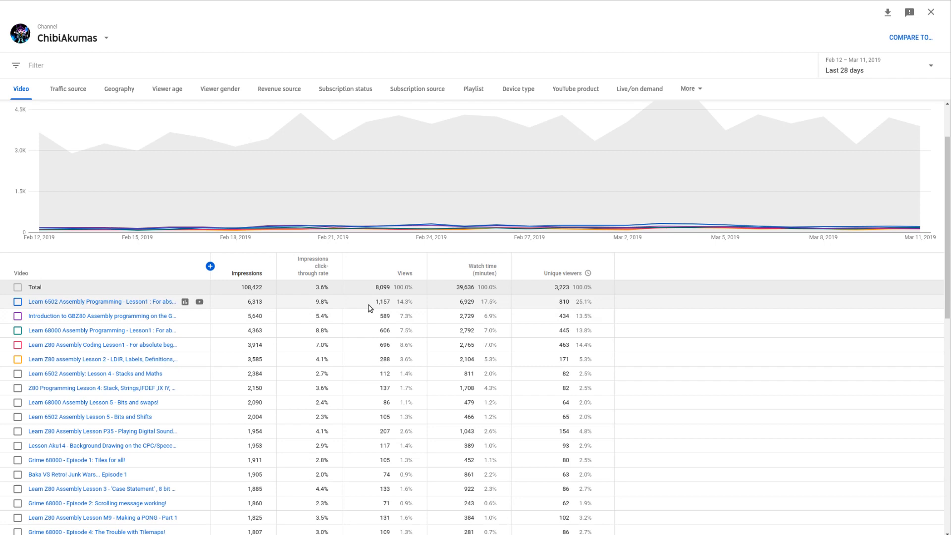
mouse_move(357, 311)
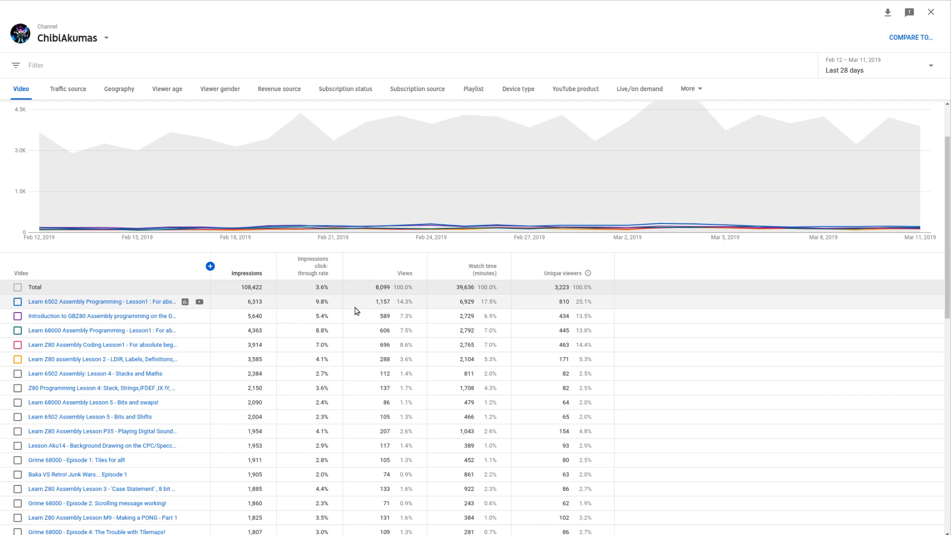
Scroll the per-video table to reveal more videos' 28-day impressions, views and watch time
scroll("down", 3)
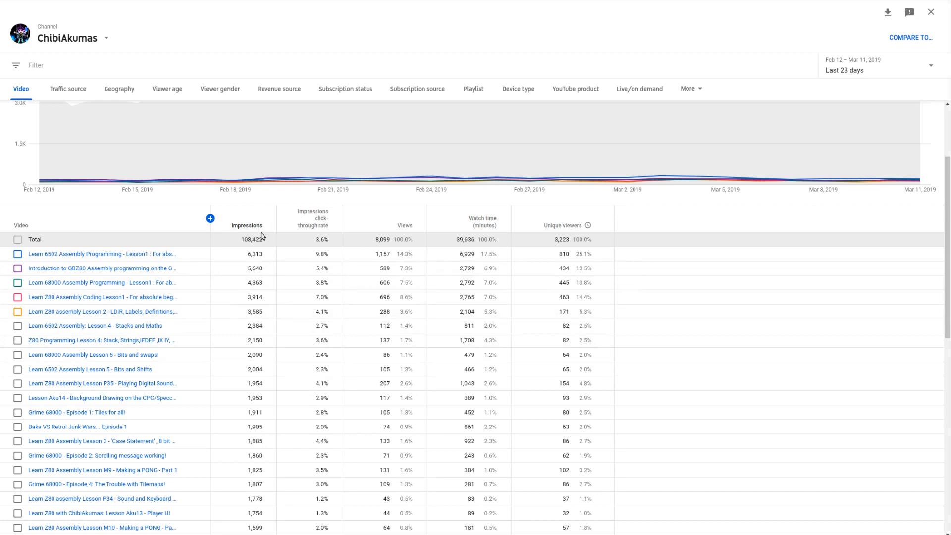
mouse_move(405, 272)
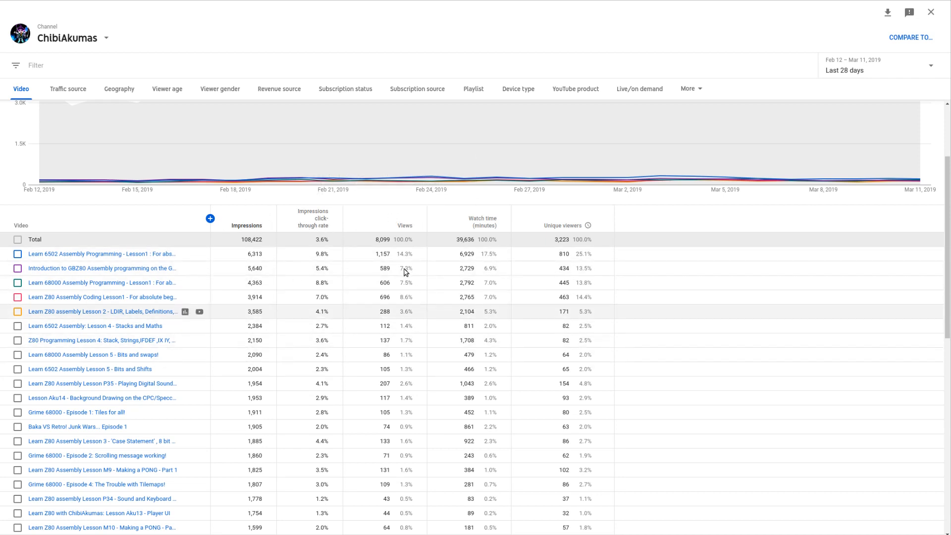
mouse_move(484, 225)
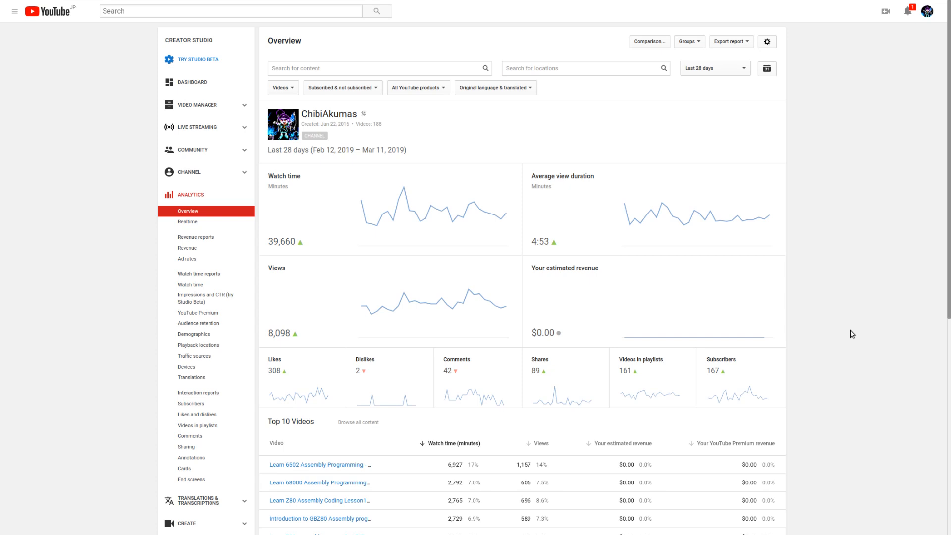
mouse_move(565, 252)
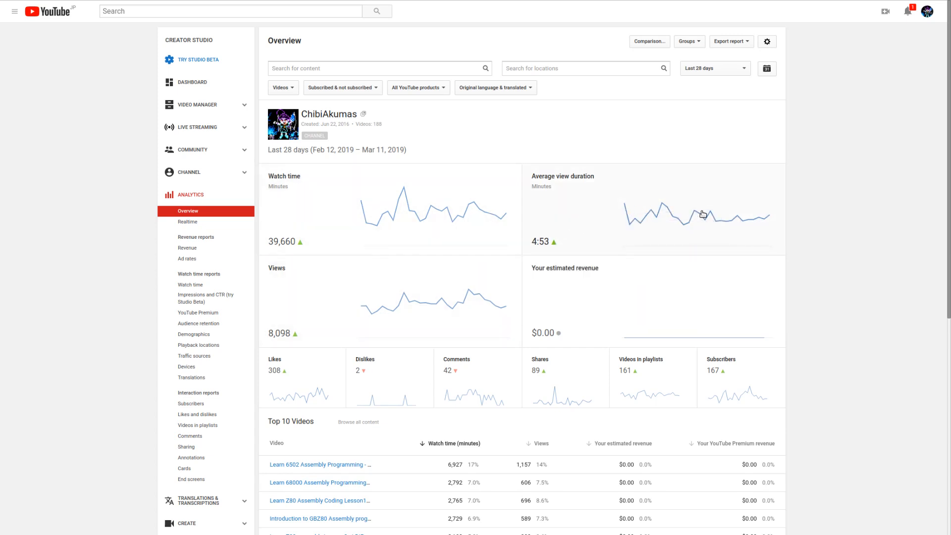
mouse_move(770, 215)
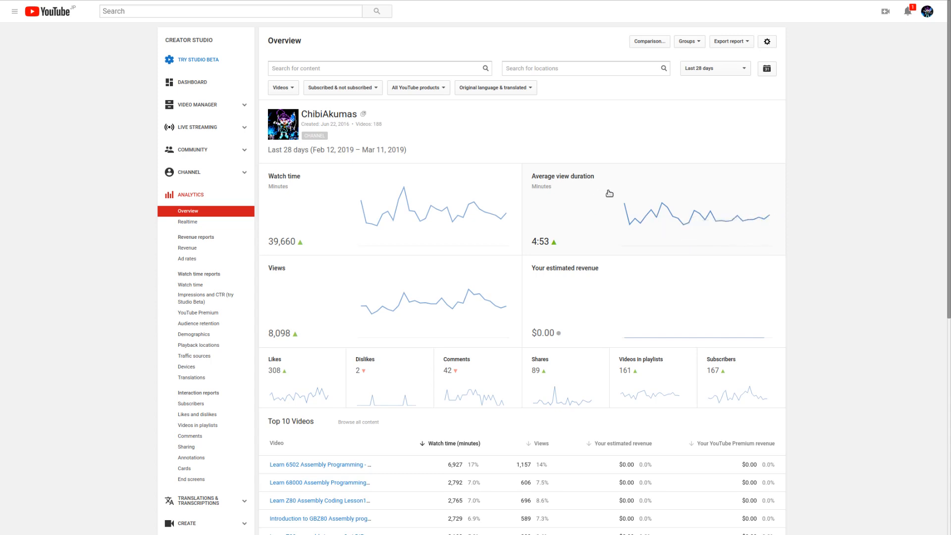
mouse_move(636, 221)
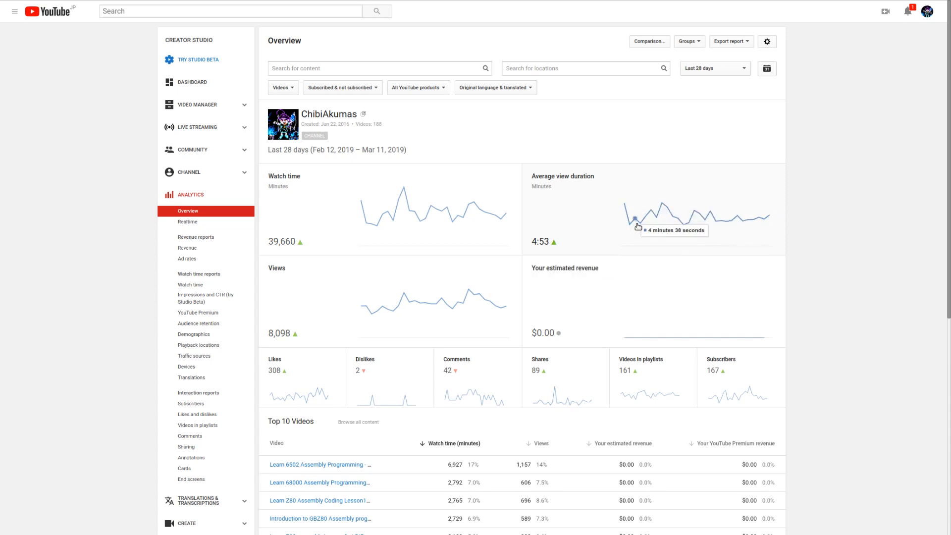
mouse_move(640, 229)
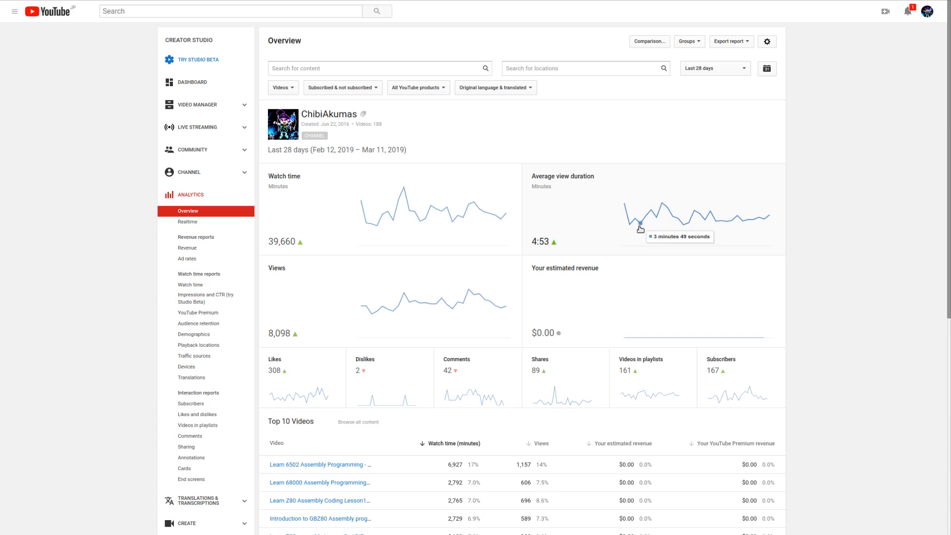
mouse_move(641, 231)
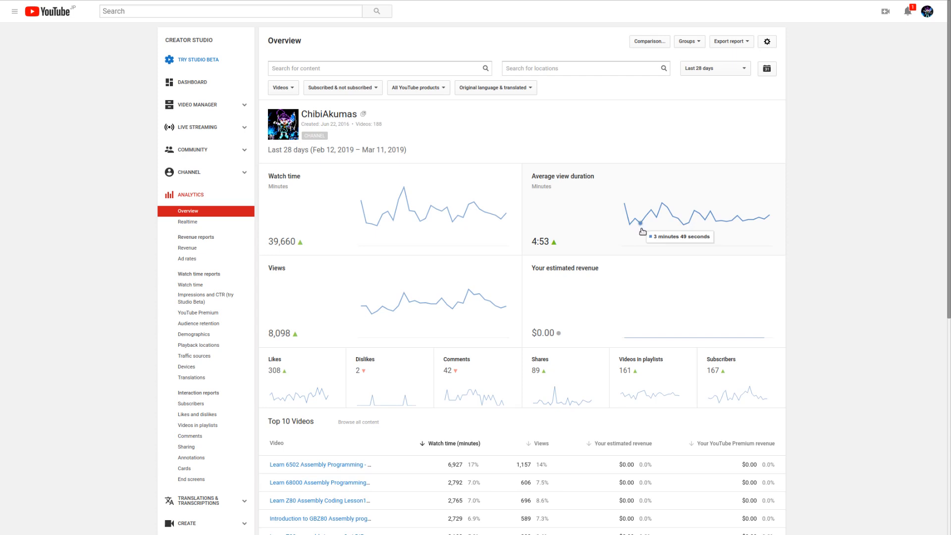
mouse_move(642, 234)
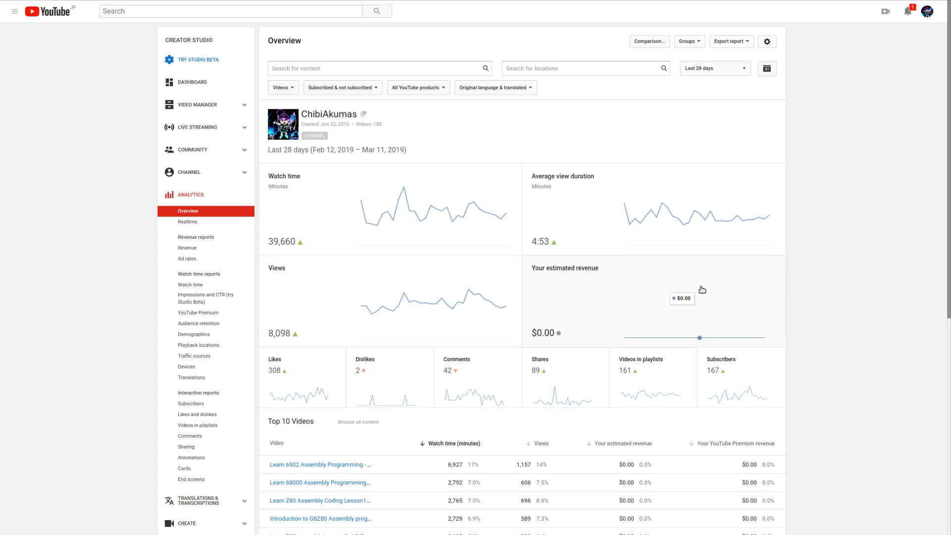
mouse_move(560, 390)
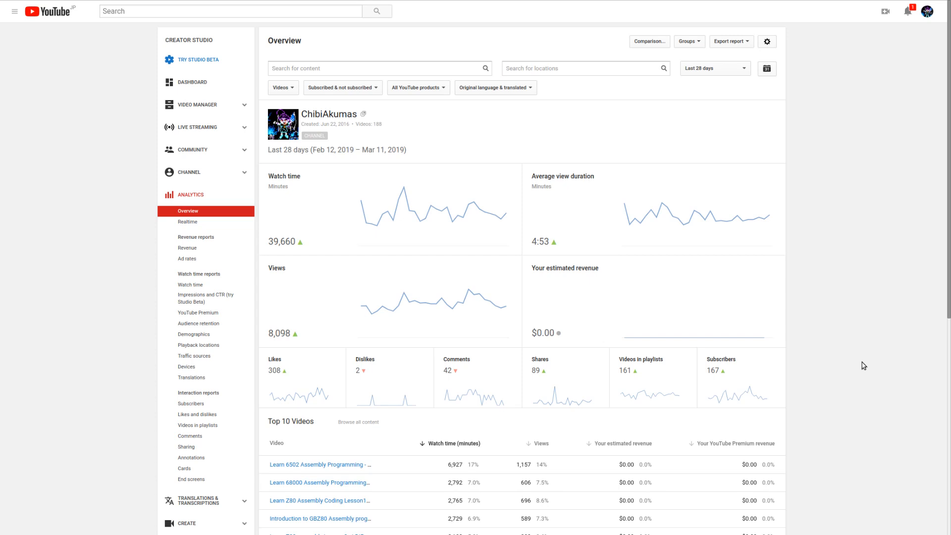
mouse_move(868, 341)
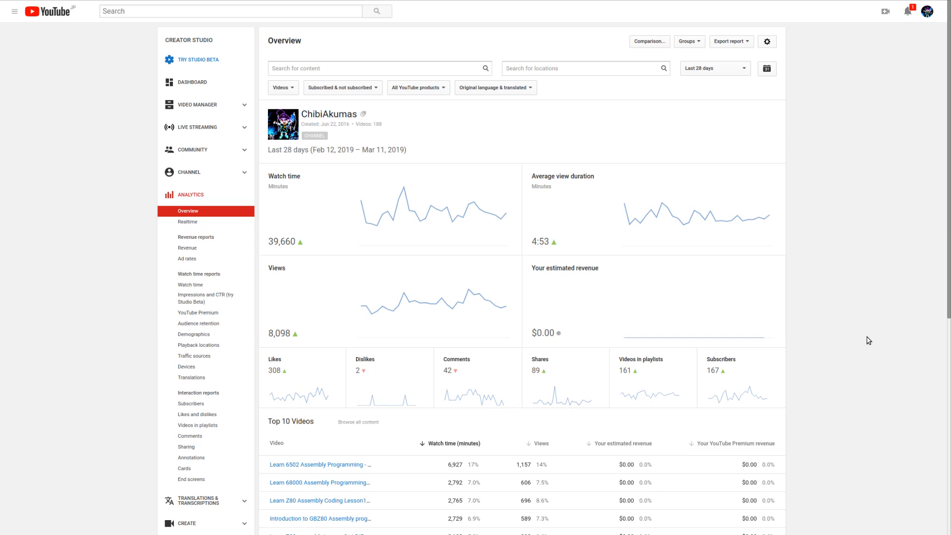
mouse_move(194, 356)
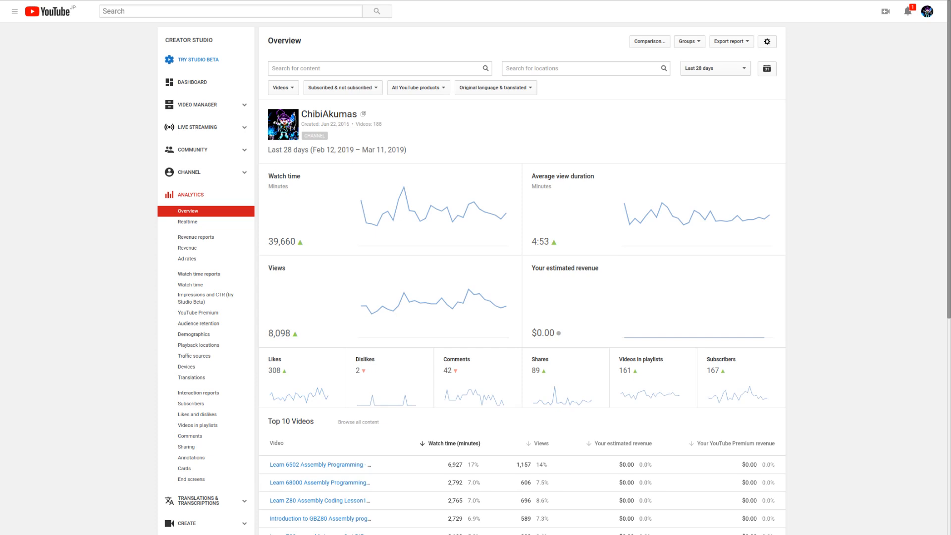
mouse_move(478, 394)
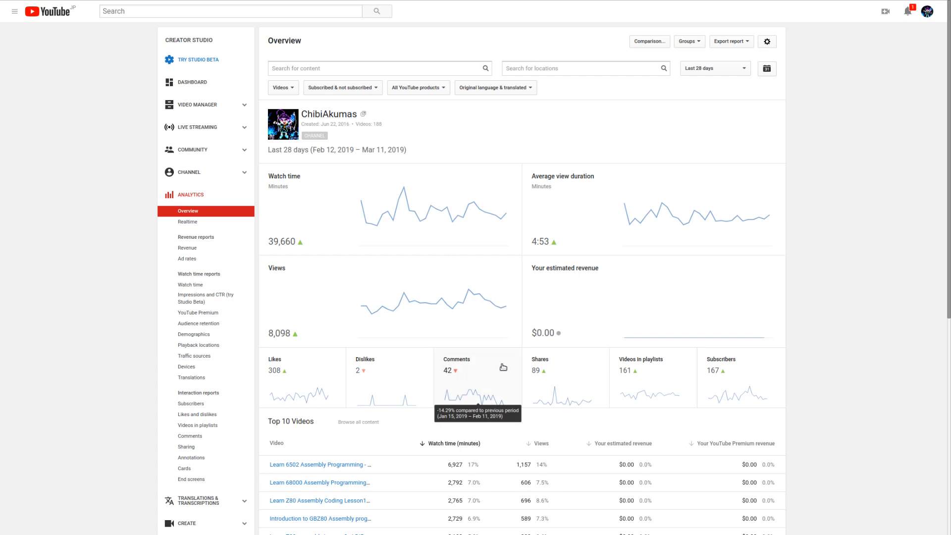
Scroll the Overview down until the full Top 10 Videos table is in view
scroll("down", 3)
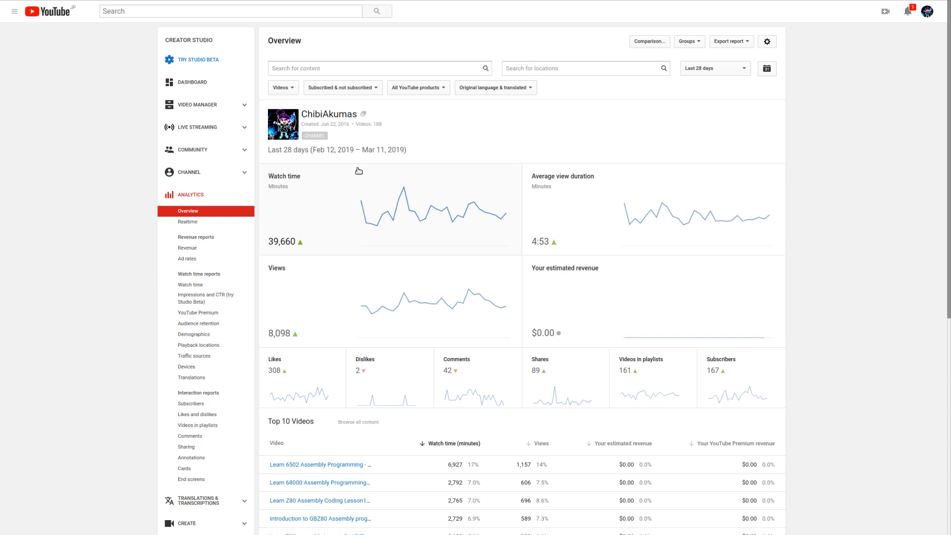
scroll("down", 3)
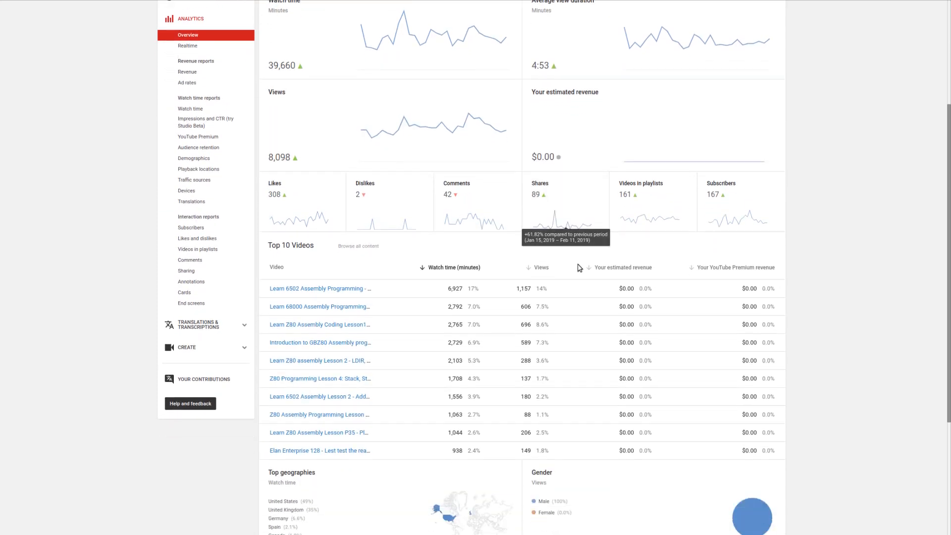
Scroll to the bottom cards: Top geographies, Gender, Traffic sources and Playback locations
scroll("down", 3)
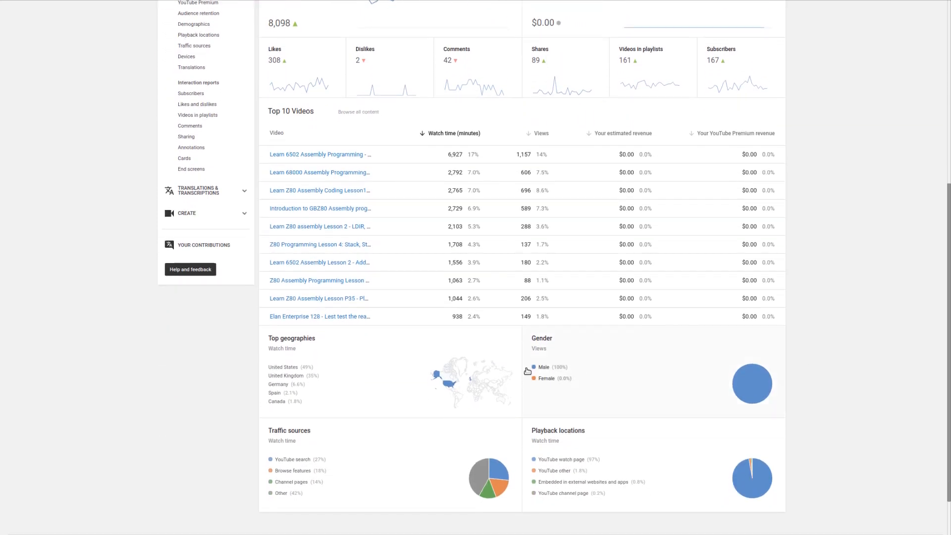
mouse_move(465, 383)
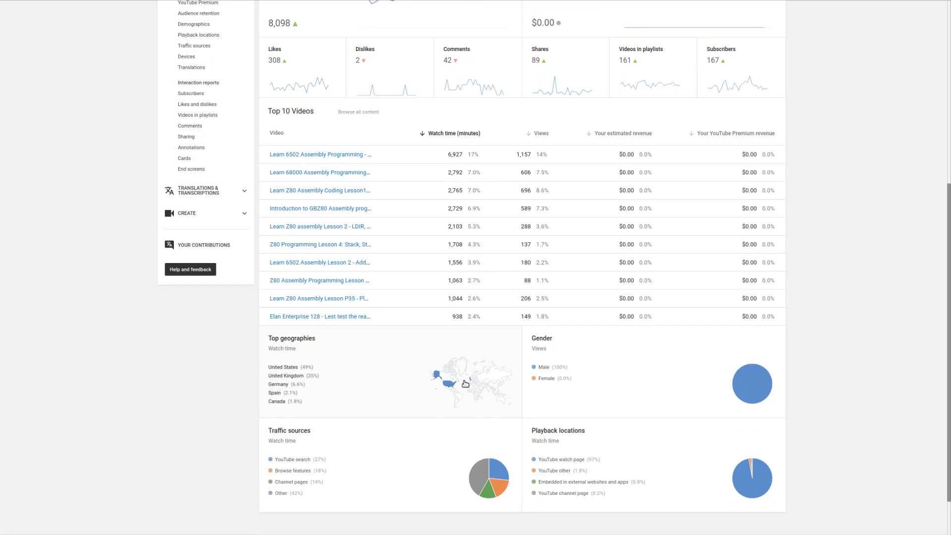
mouse_move(300, 362)
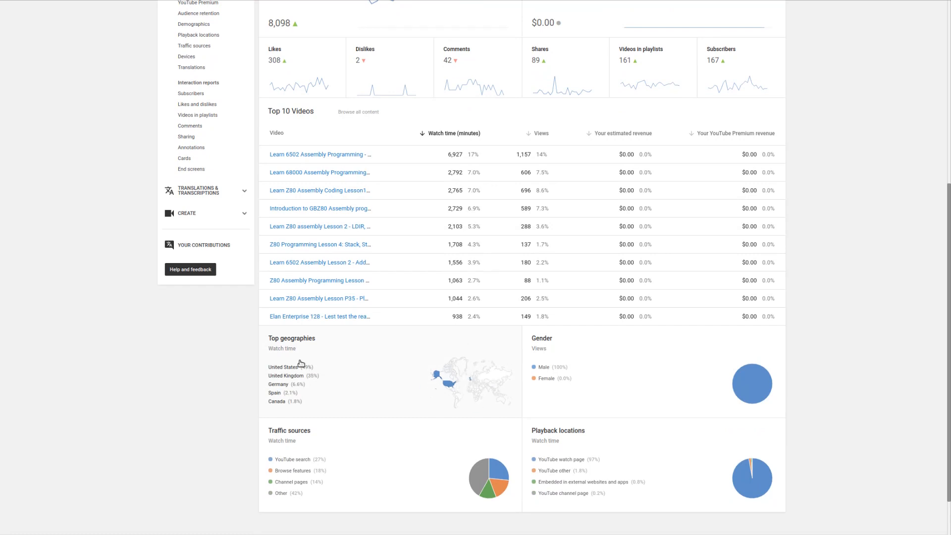
mouse_move(450, 378)
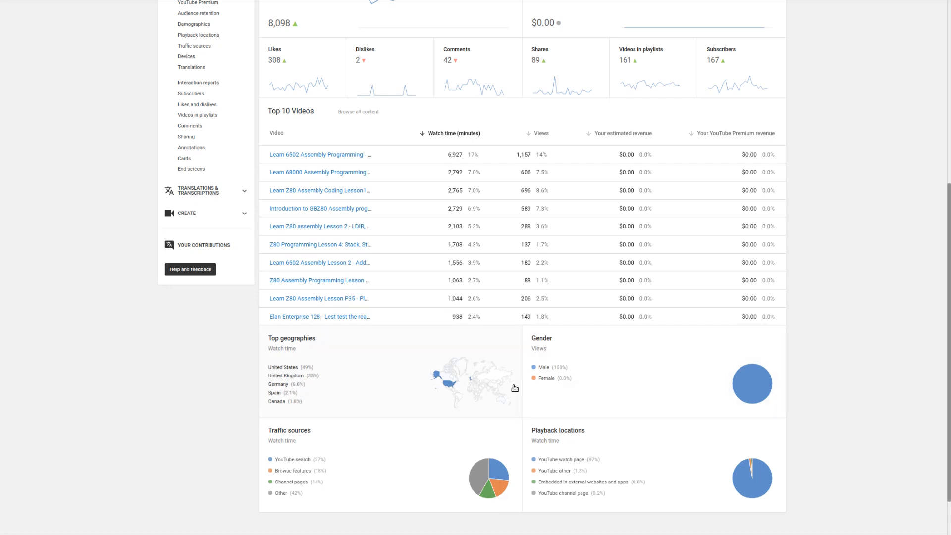
mouse_move(586, 367)
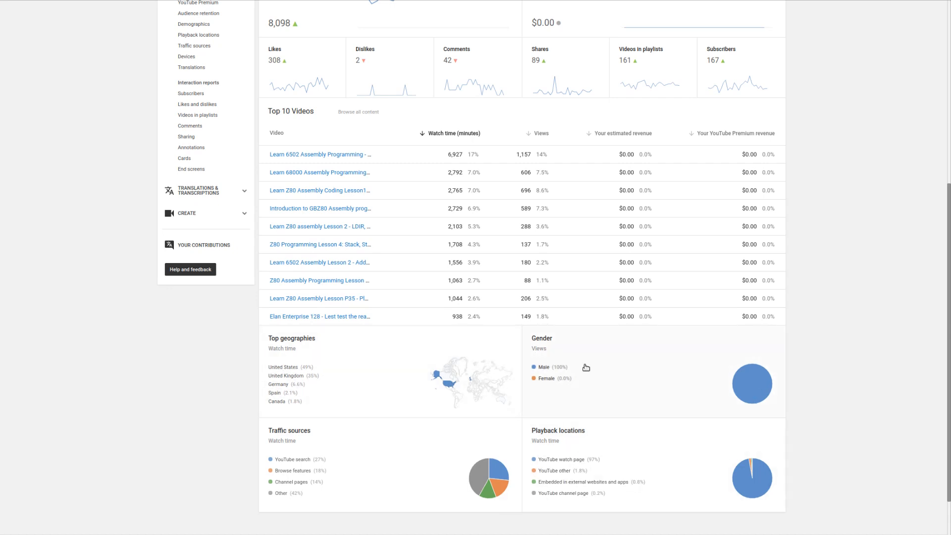
mouse_move(584, 362)
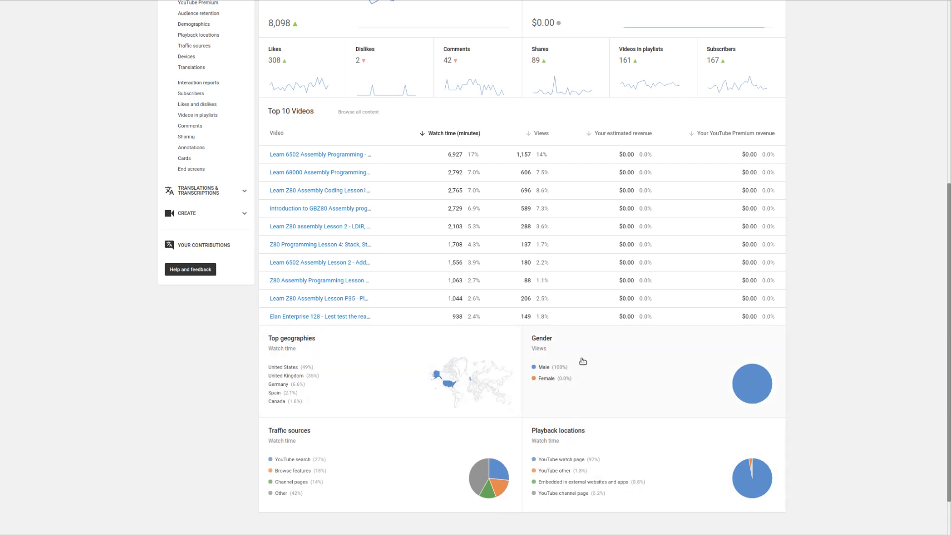
mouse_move(592, 361)
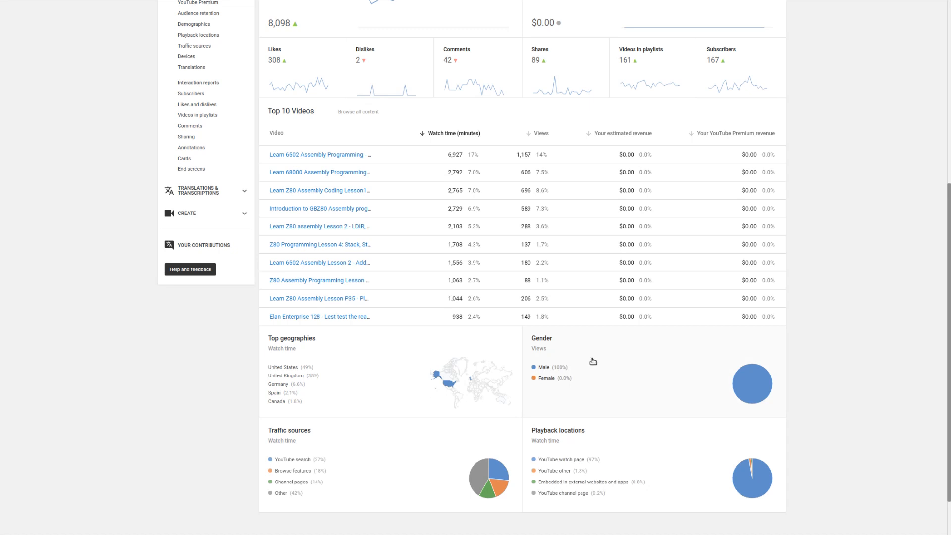
scroll("down", 3)
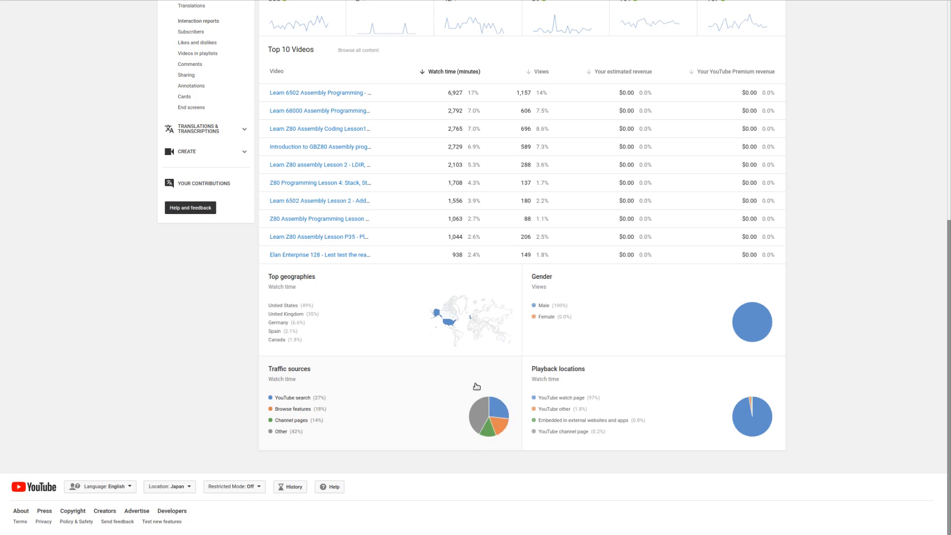
mouse_move(478, 419)
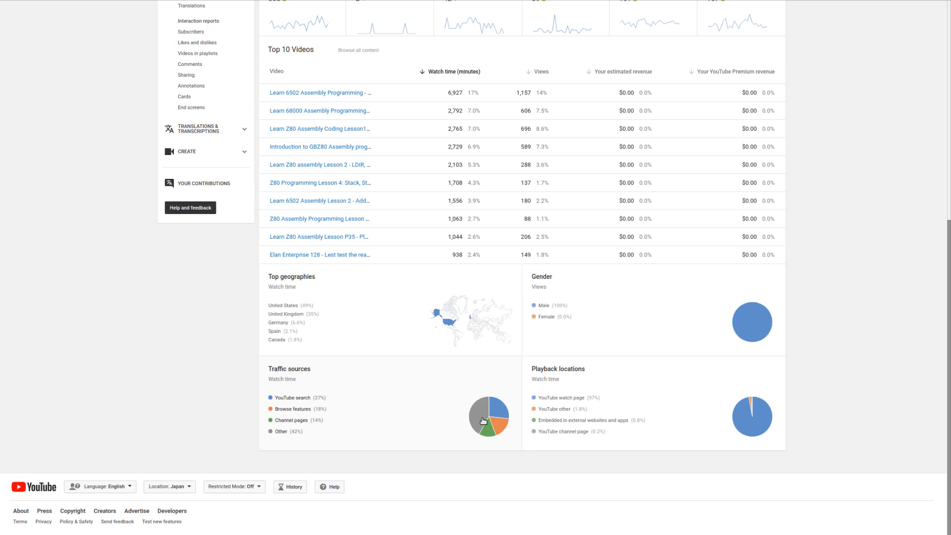
View the Traffic sources report, then move to the Subscribers report
left_click(194, 211)
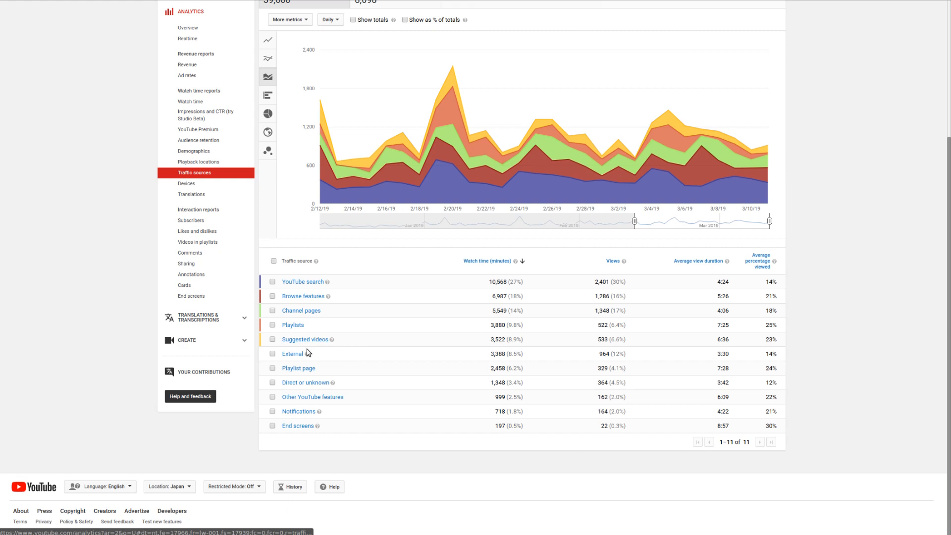
mouse_move(543, 384)
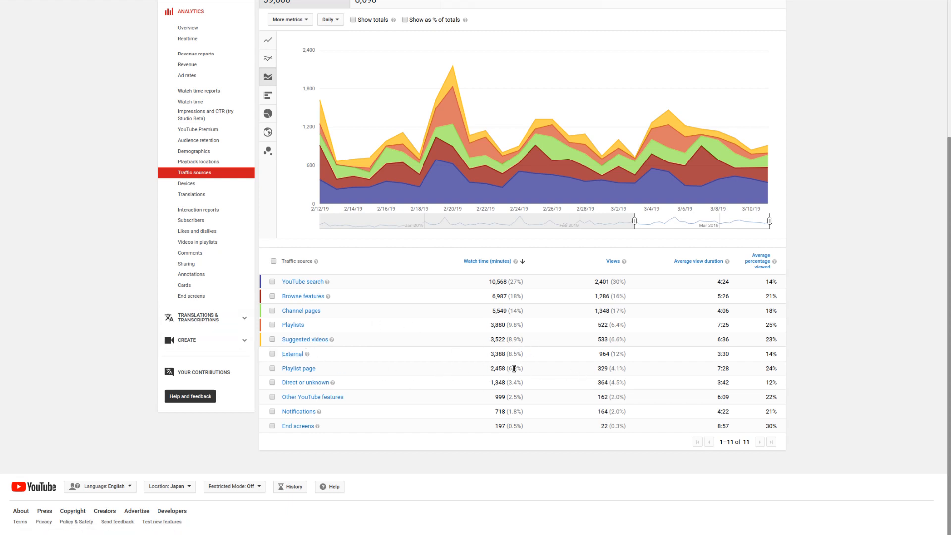
mouse_move(434, 362)
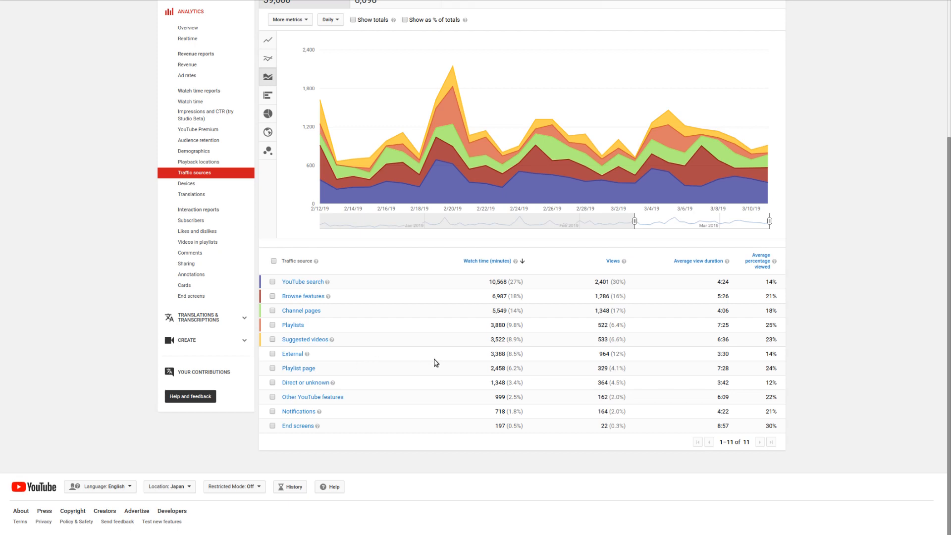
left_click(187, 146)
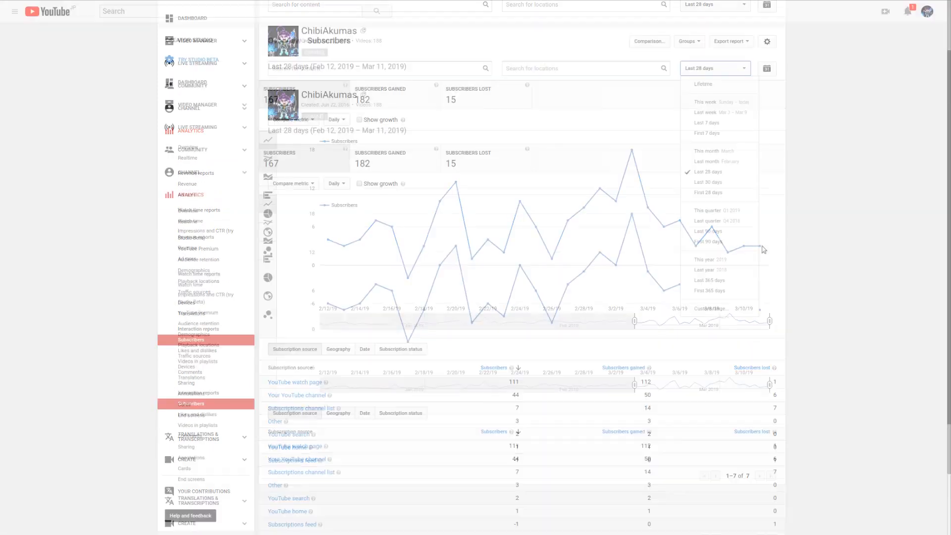
left_click(767, 67)
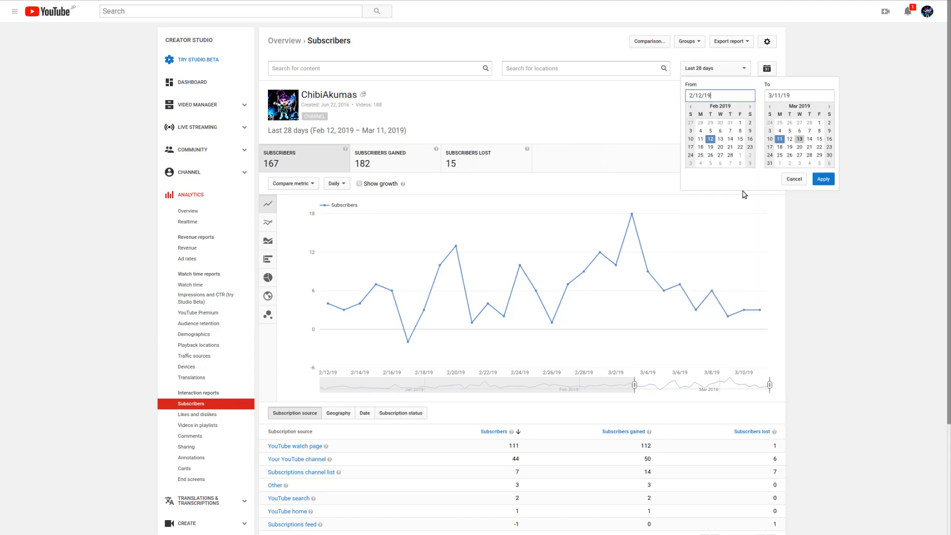
left_click(821, 178)
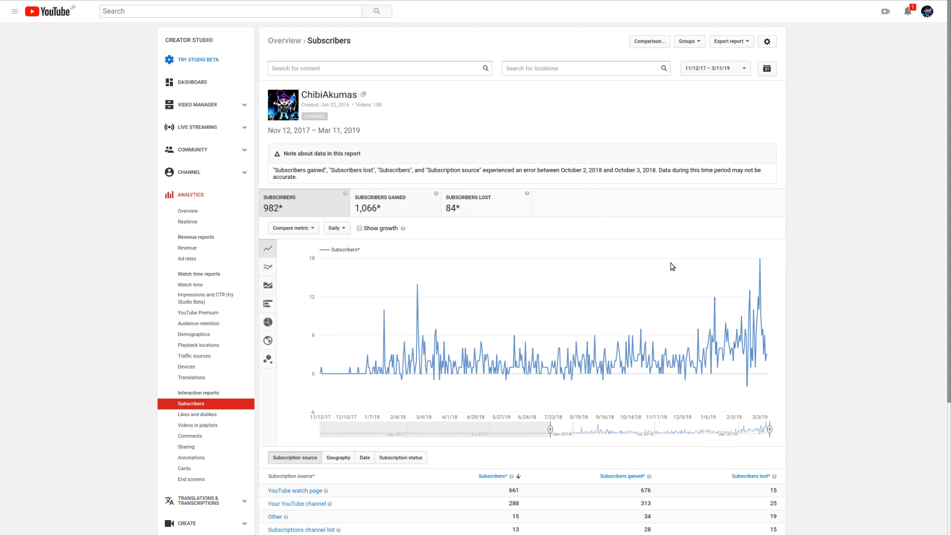
mouse_move(538, 353)
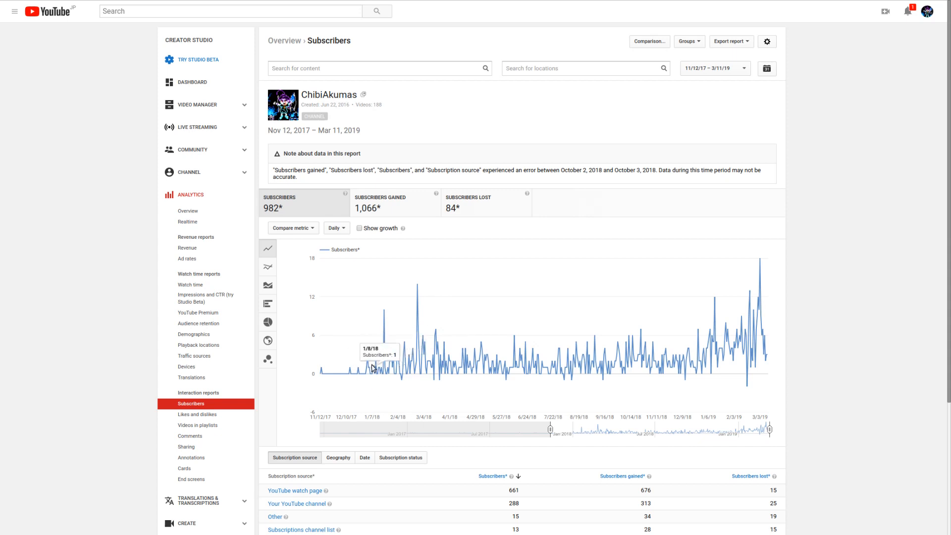
mouse_move(398, 373)
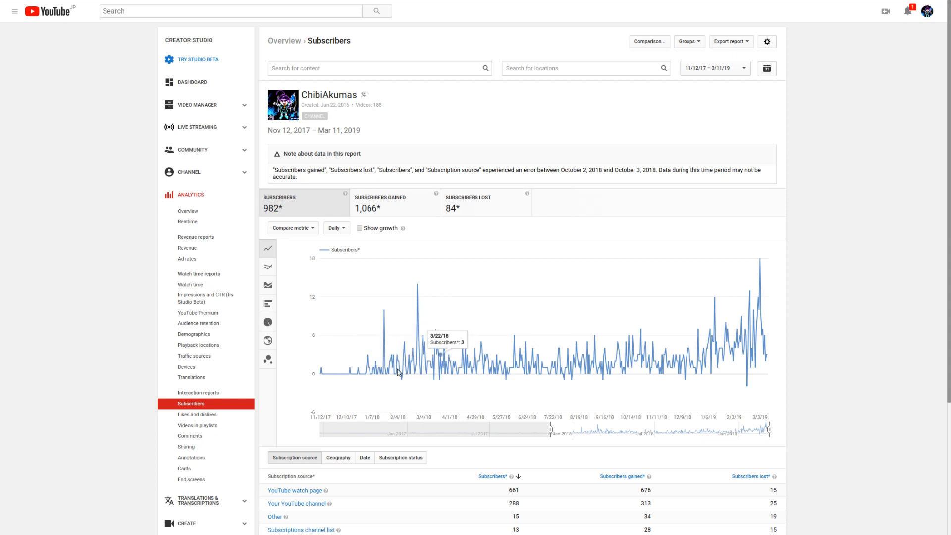
mouse_move(348, 373)
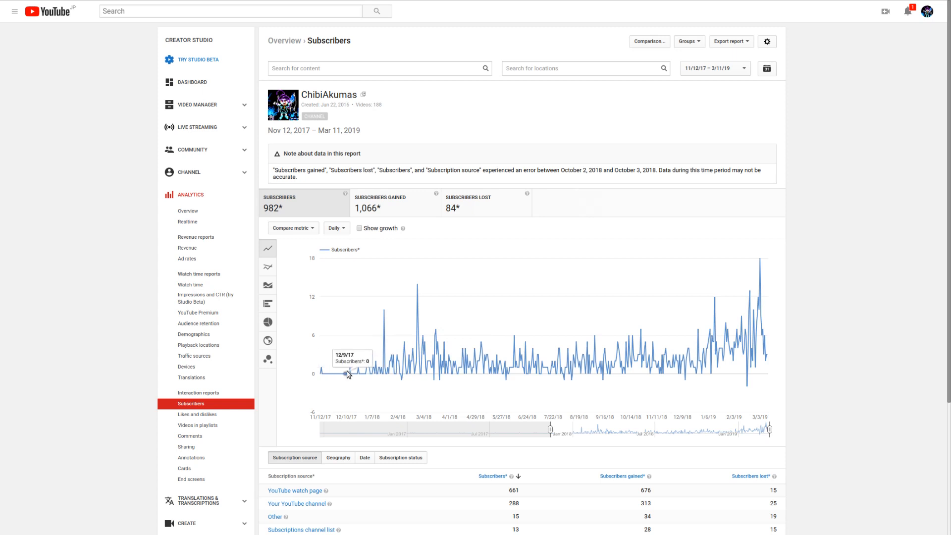
mouse_move(423, 327)
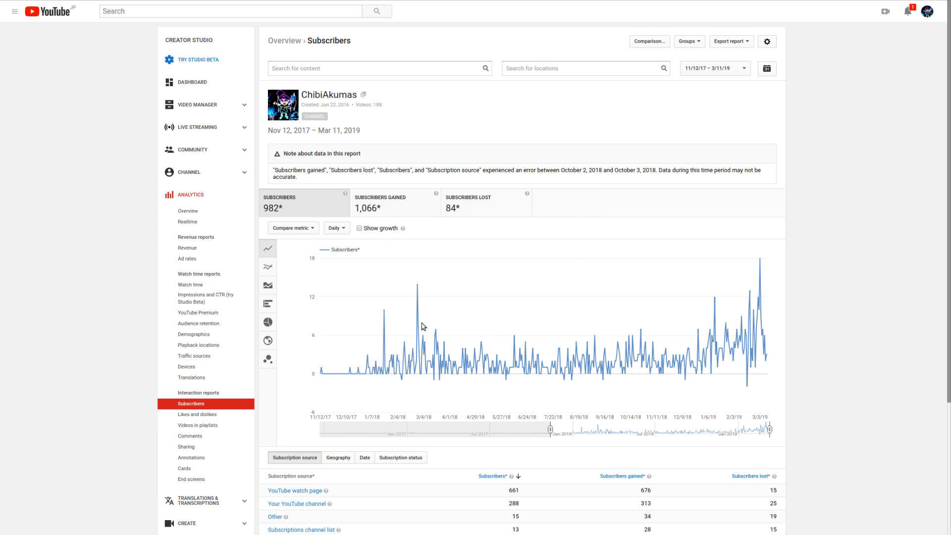
mouse_move(418, 335)
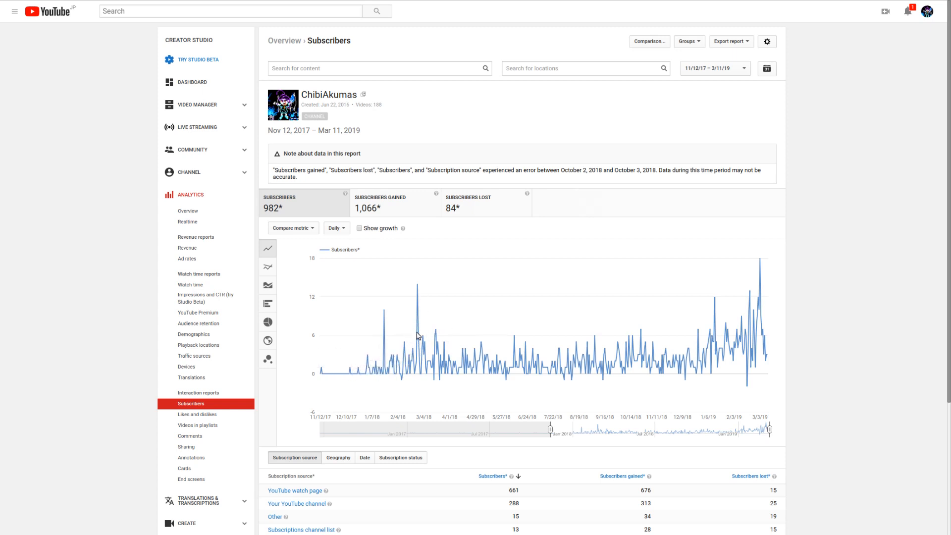
mouse_move(516, 362)
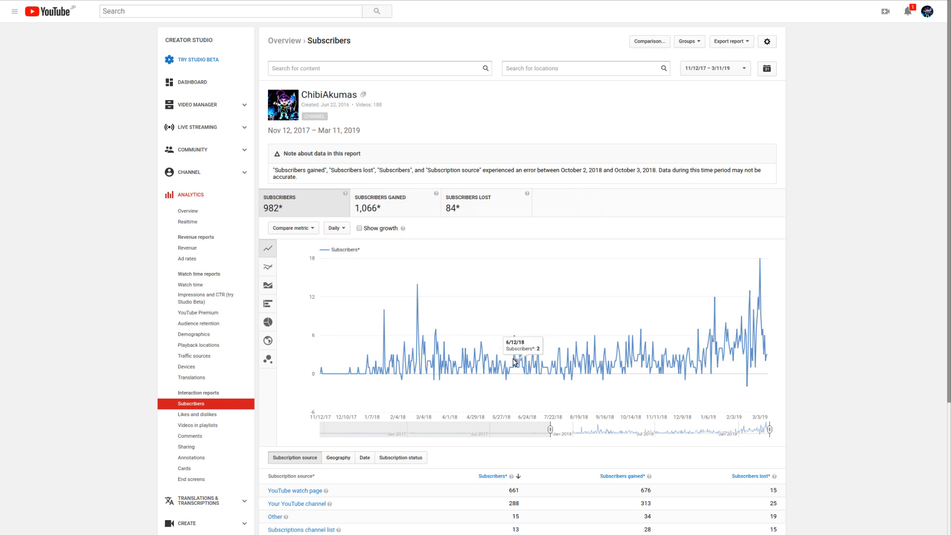
mouse_move(511, 361)
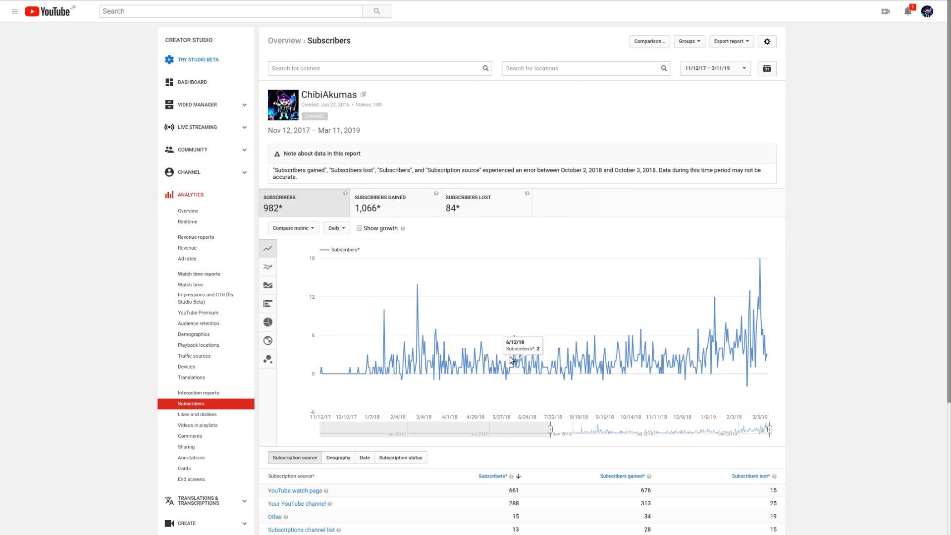
mouse_move(552, 336)
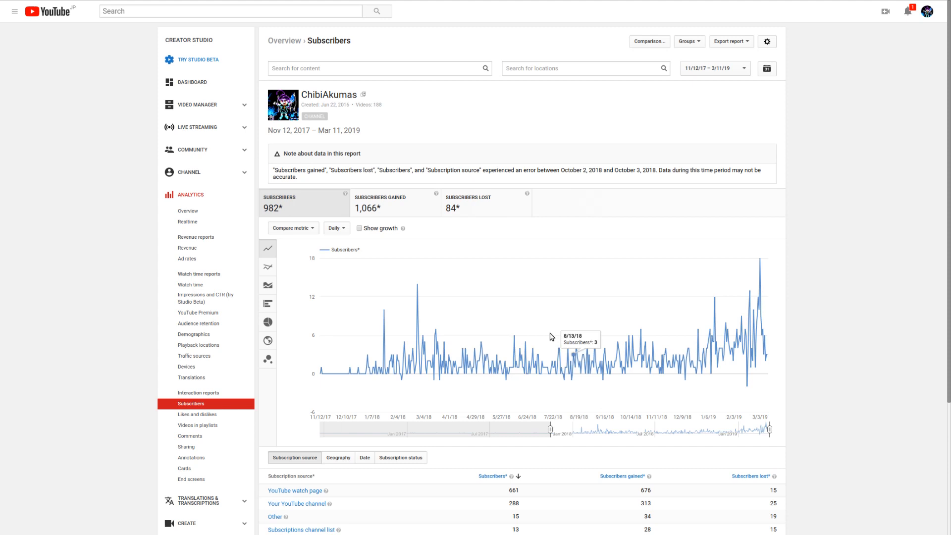
mouse_move(535, 359)
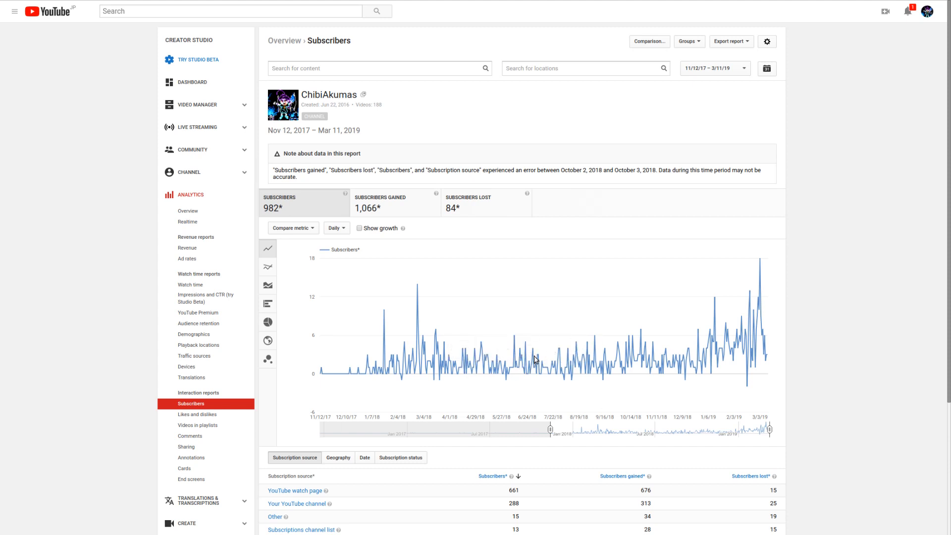
mouse_move(752, 304)
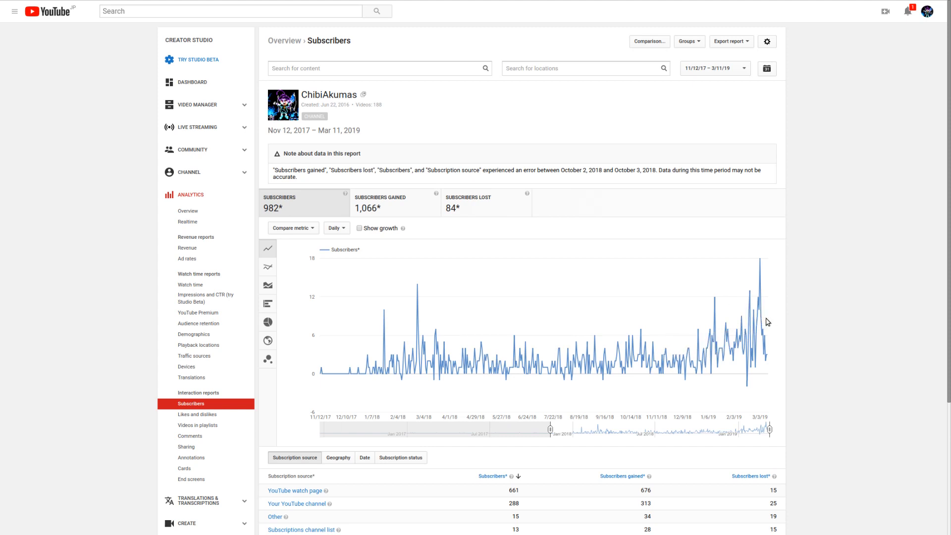
mouse_move(816, 390)
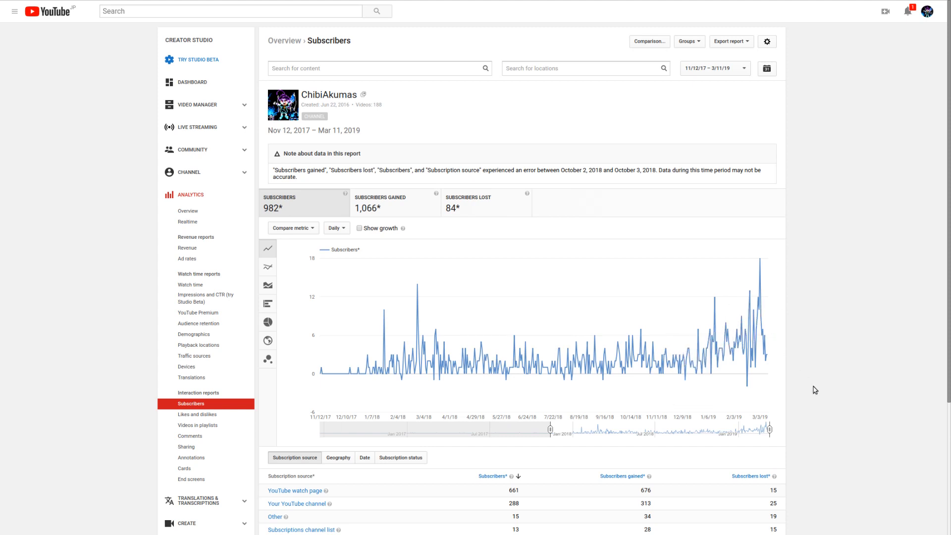
mouse_move(818, 397)
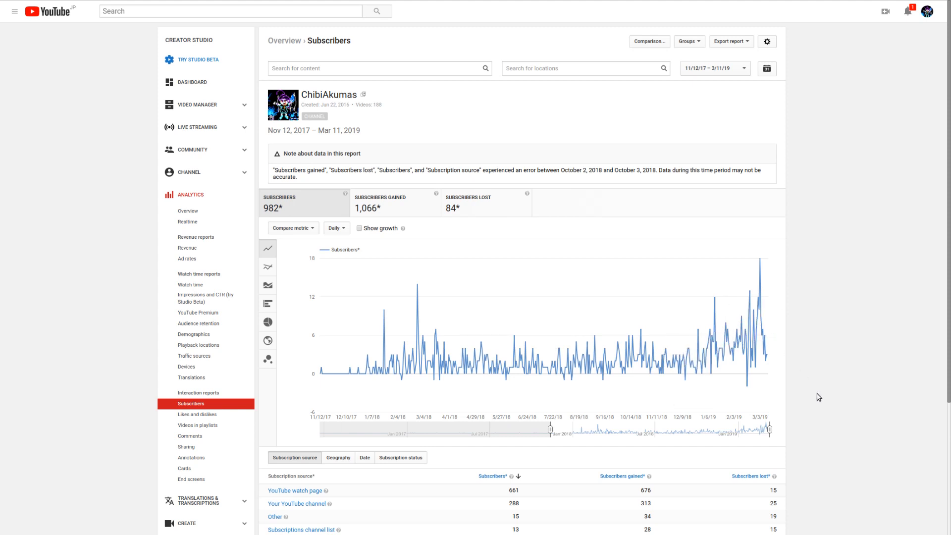
mouse_move(821, 401)
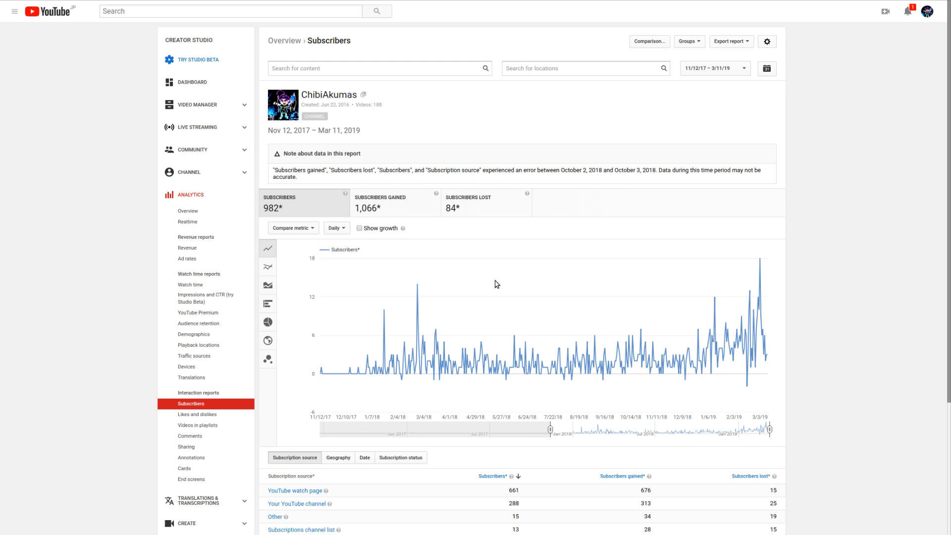
mouse_move(376, 230)
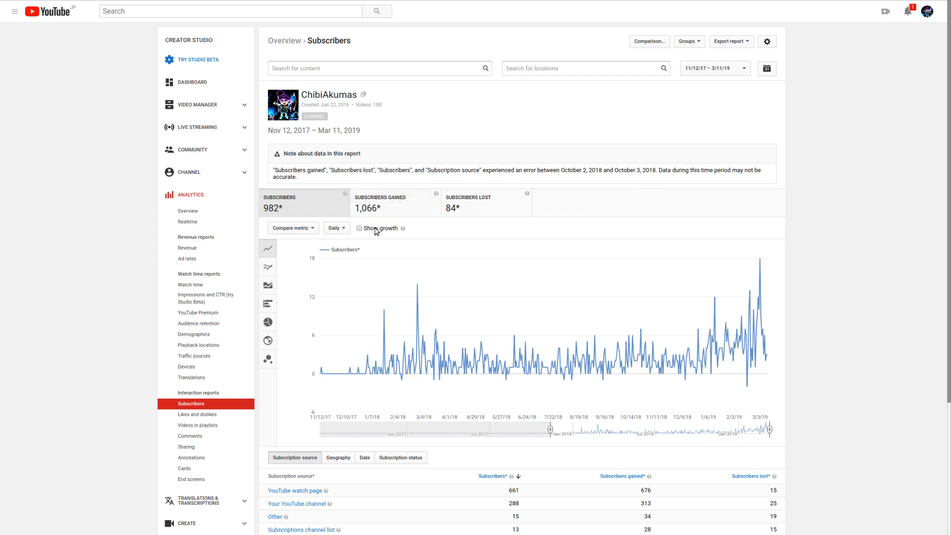
mouse_move(500, 246)
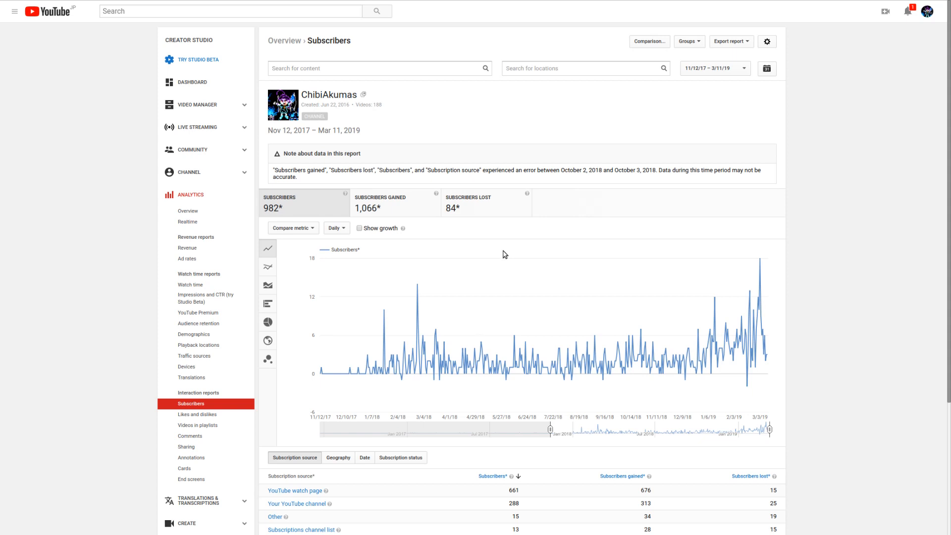
mouse_move(505, 257)
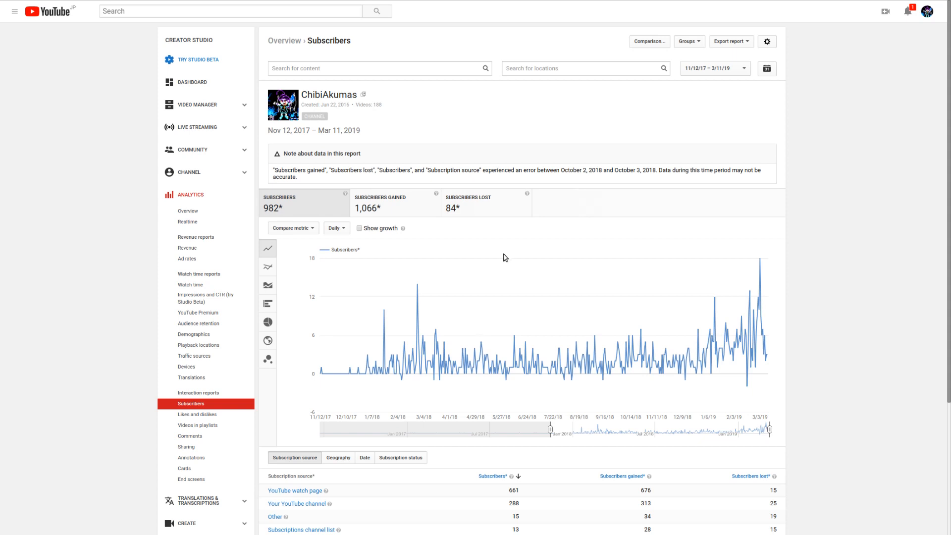
mouse_move(291, 302)
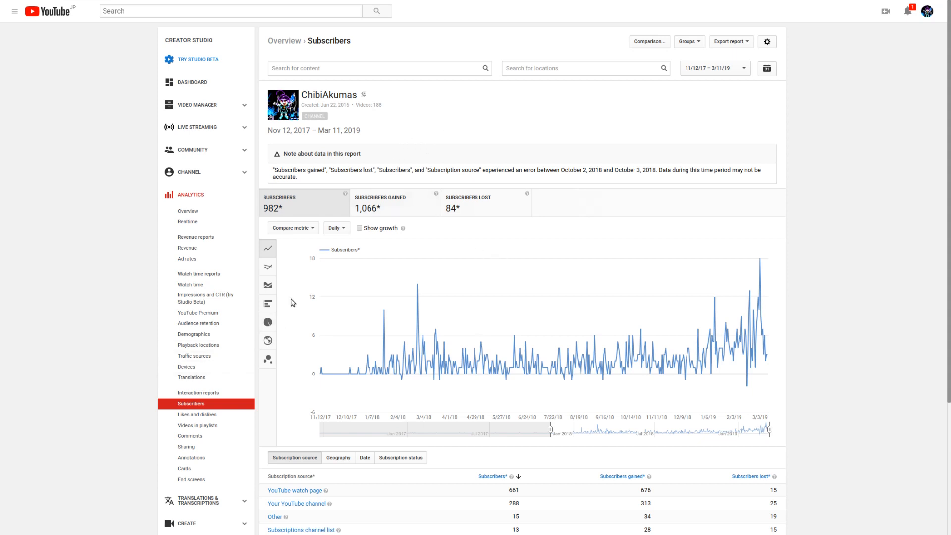
mouse_move(458, 104)
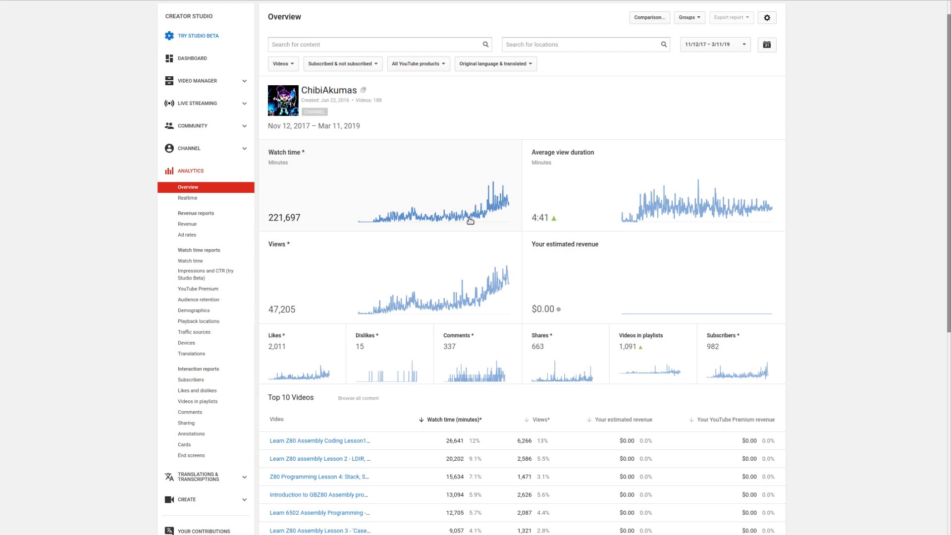
mouse_move(372, 223)
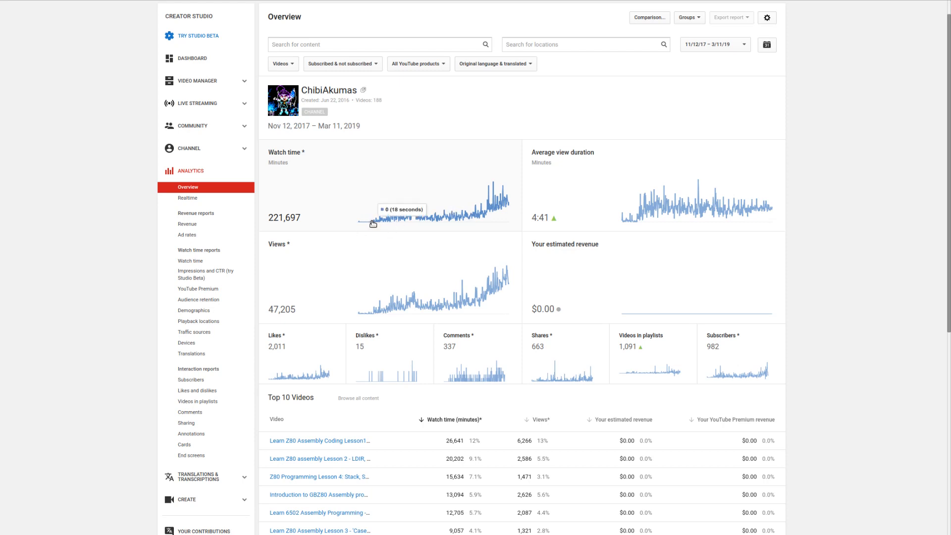
mouse_move(452, 221)
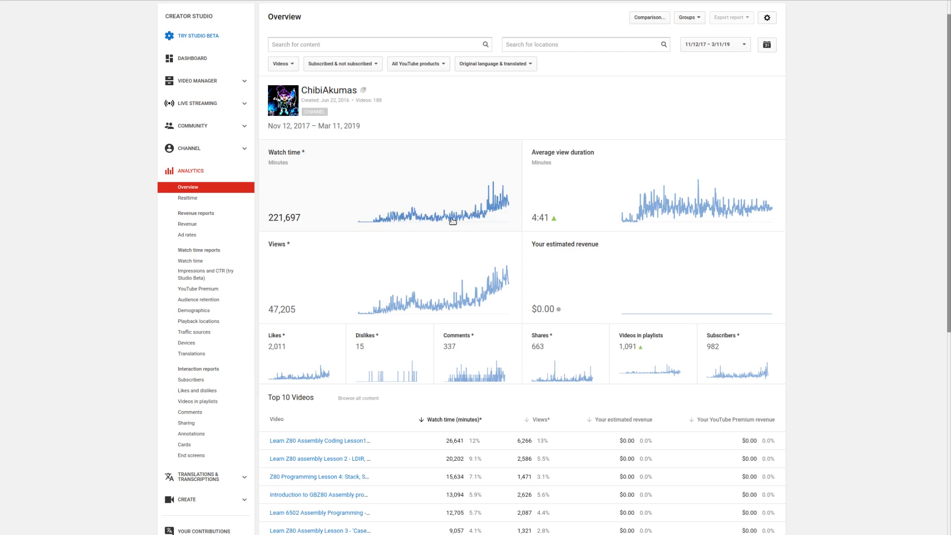
mouse_move(369, 314)
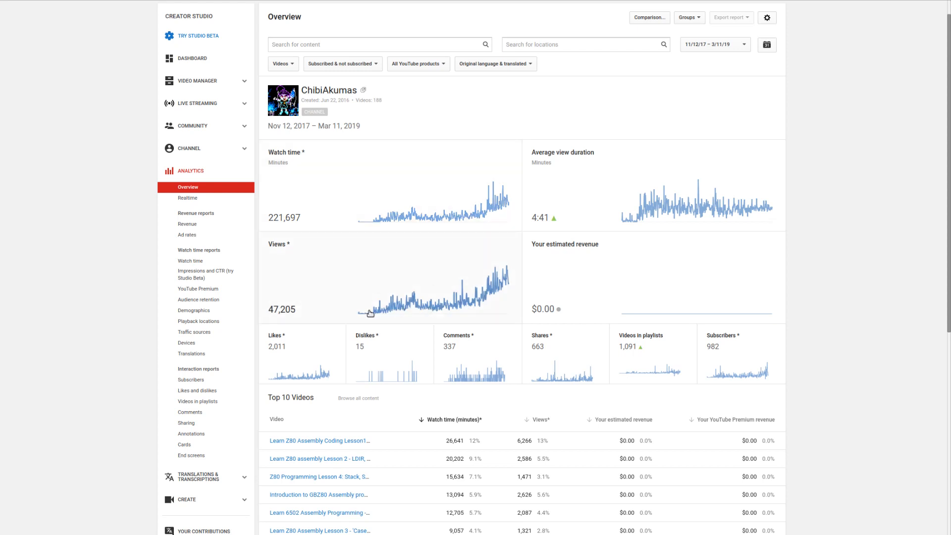
mouse_move(410, 306)
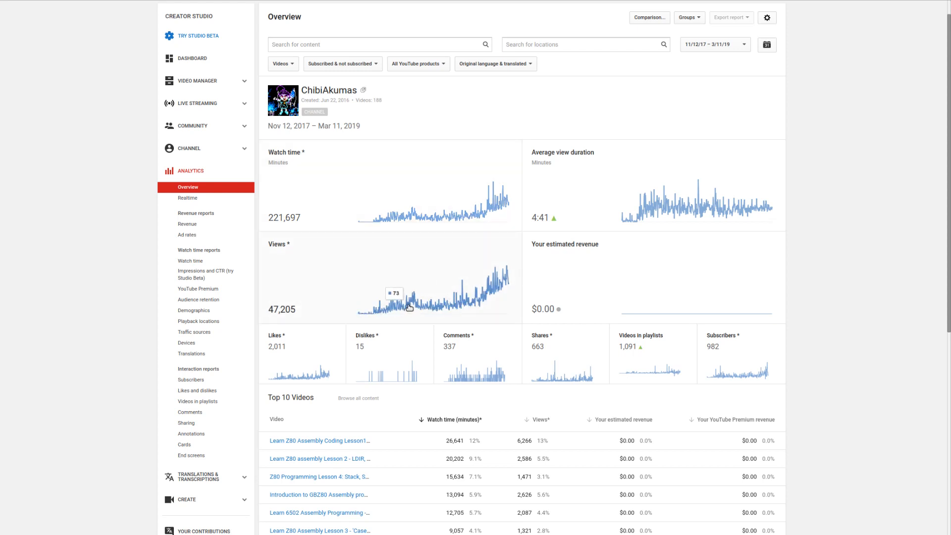
mouse_move(423, 220)
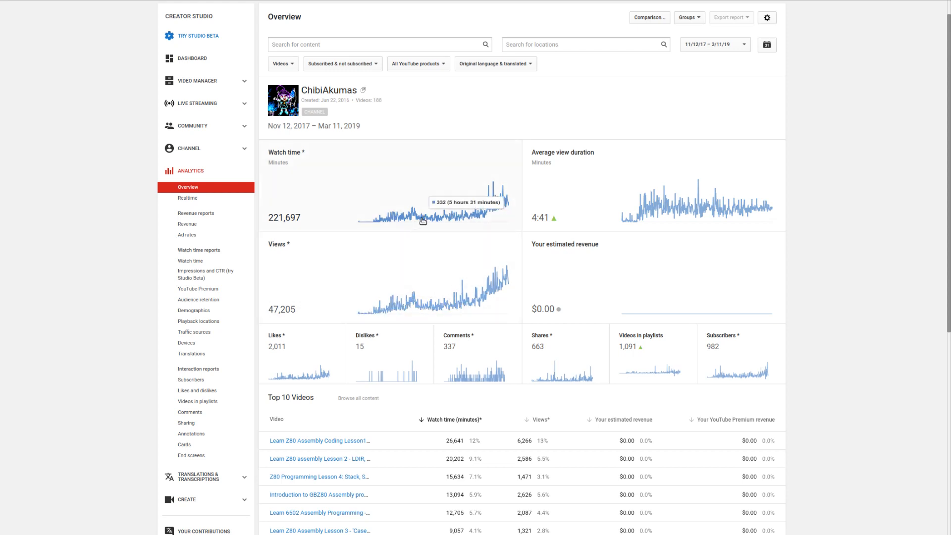
Open the daily views report for Nov 12, 2017 – Mar 11, 2019 from the Views card
left_click(190, 261)
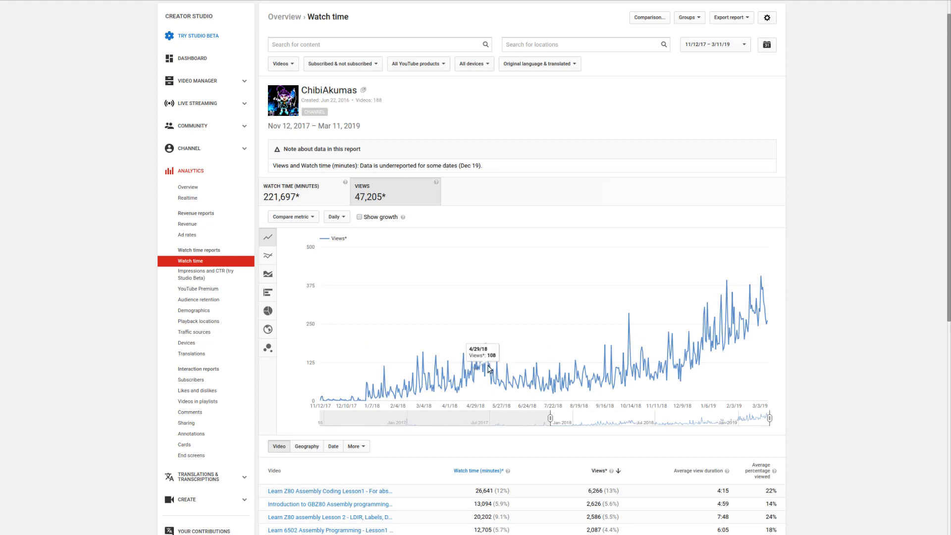
mouse_move(490, 396)
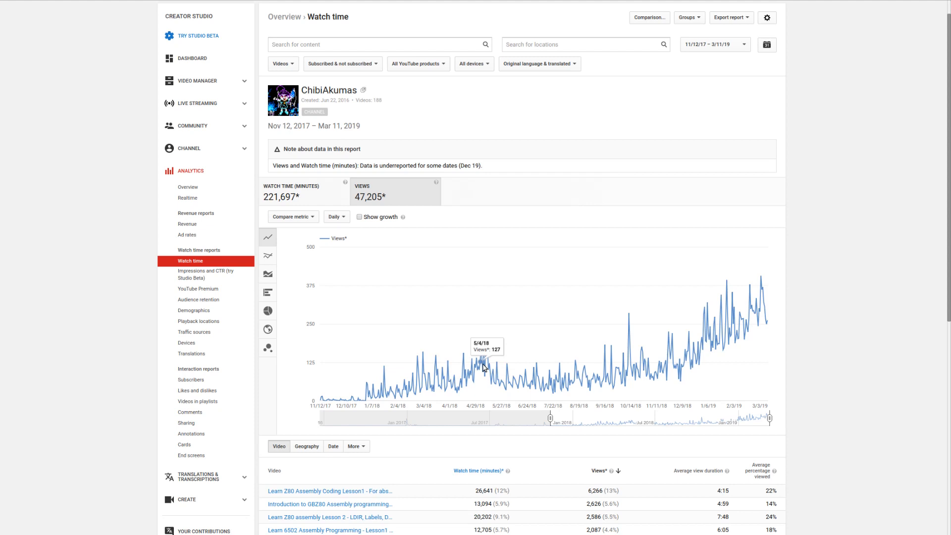
mouse_move(615, 386)
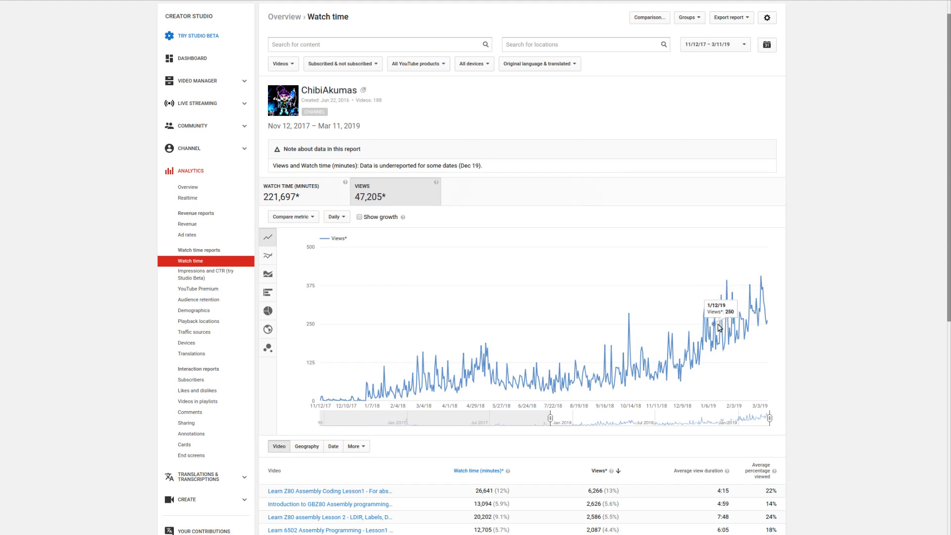
mouse_move(713, 354)
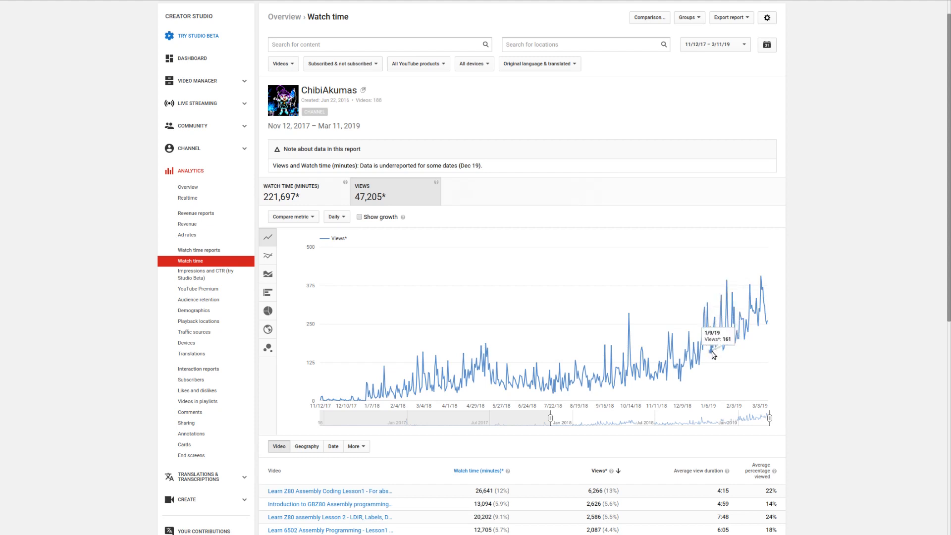
mouse_move(713, 364)
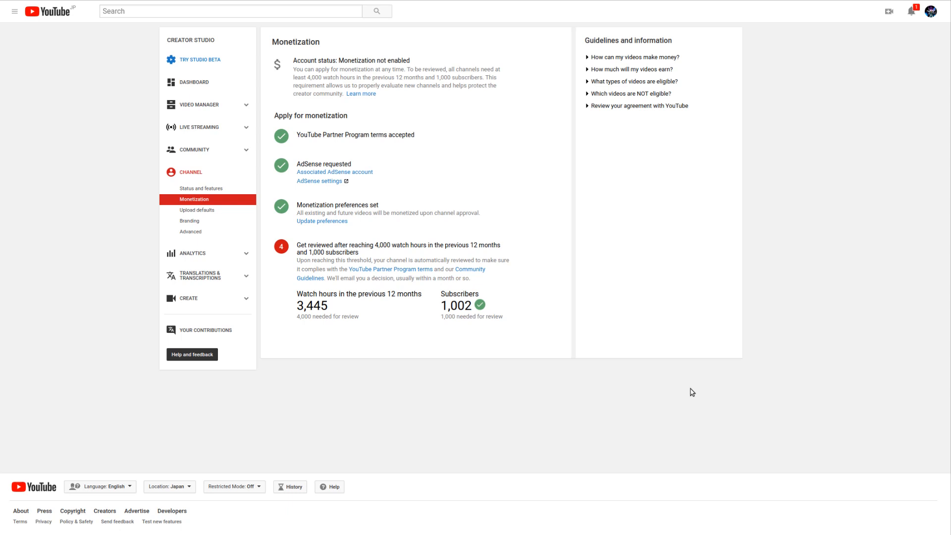
mouse_move(367, 152)
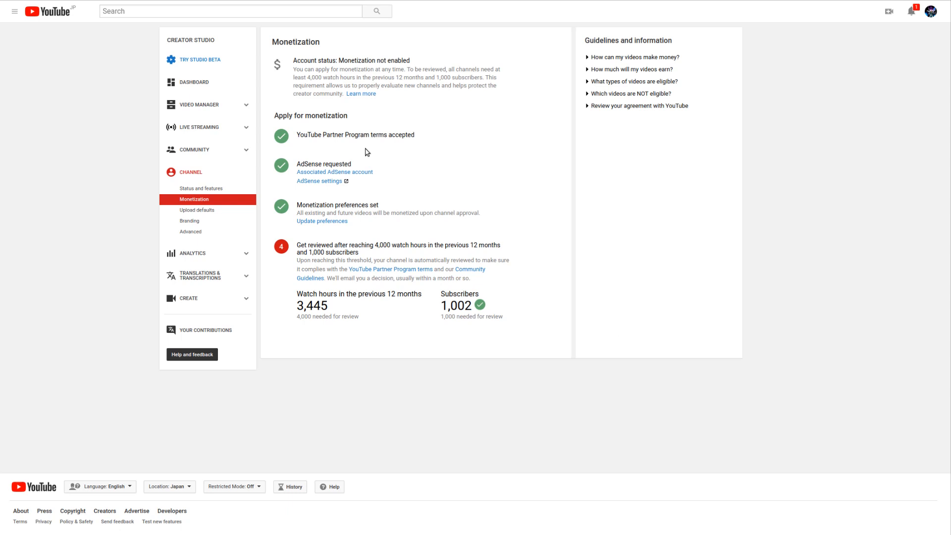
mouse_move(475, 333)
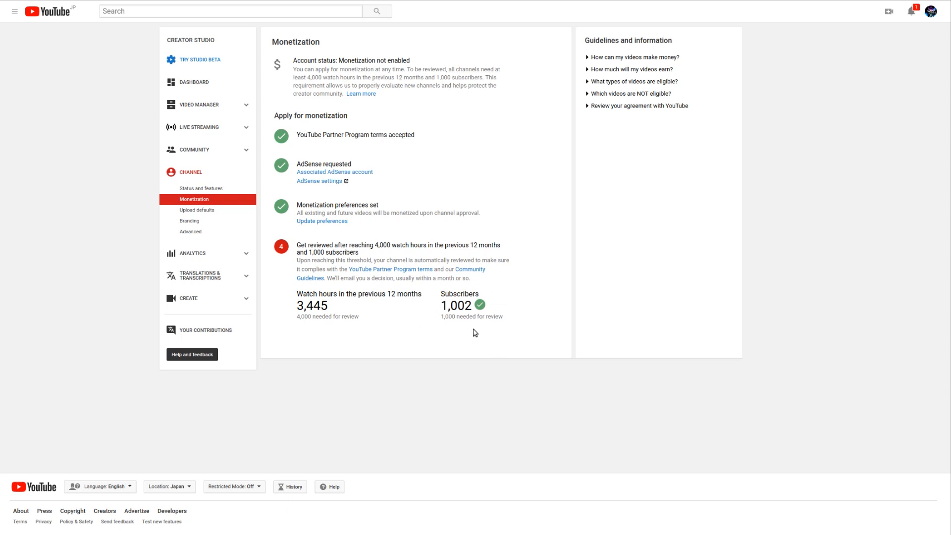
mouse_move(509, 306)
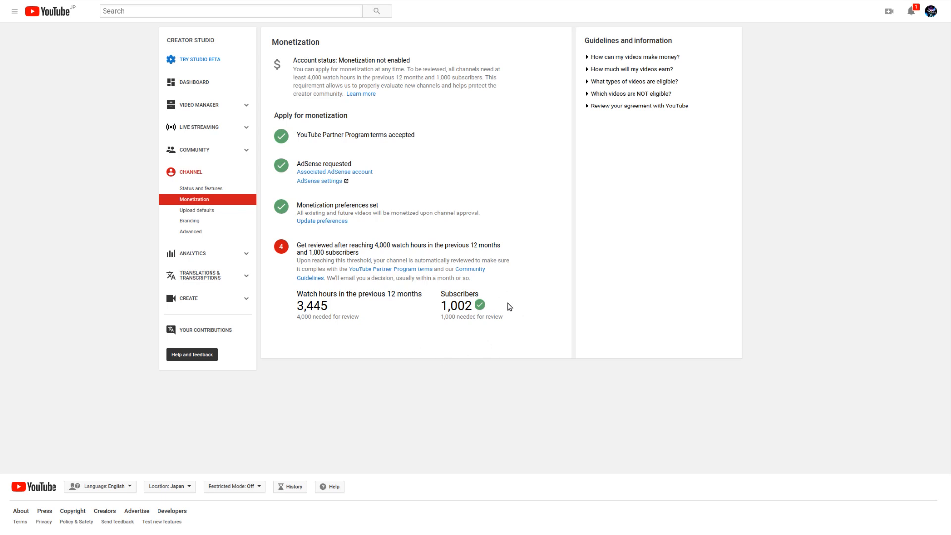
mouse_move(272, 325)
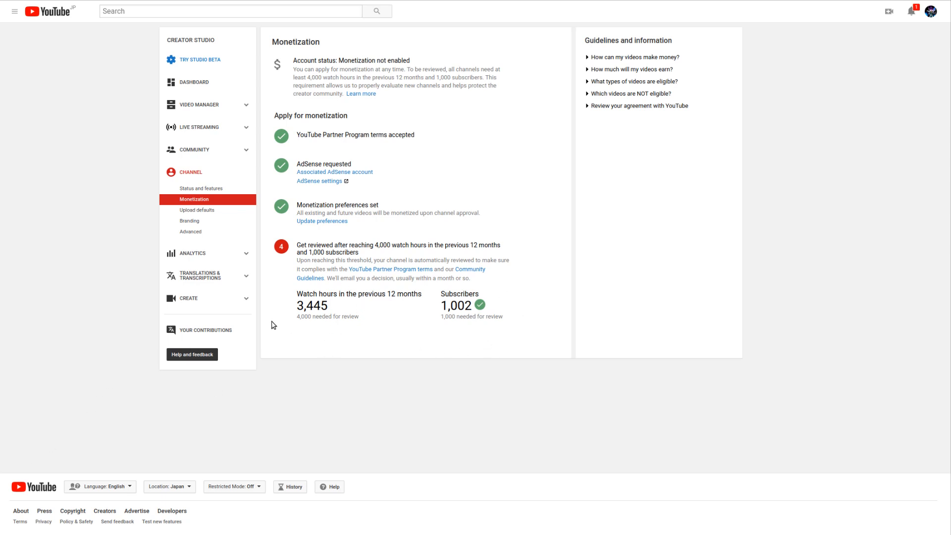
mouse_move(420, 278)
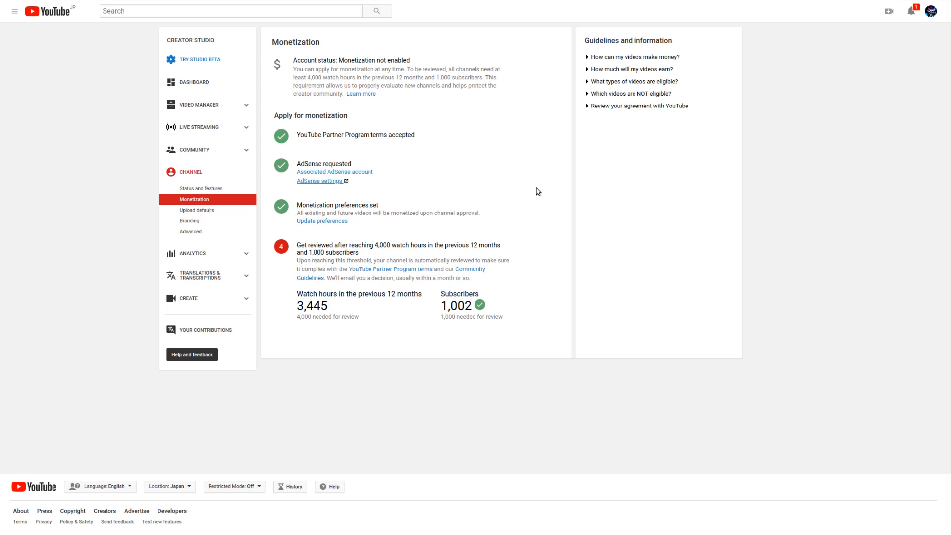
mouse_move(213, 141)
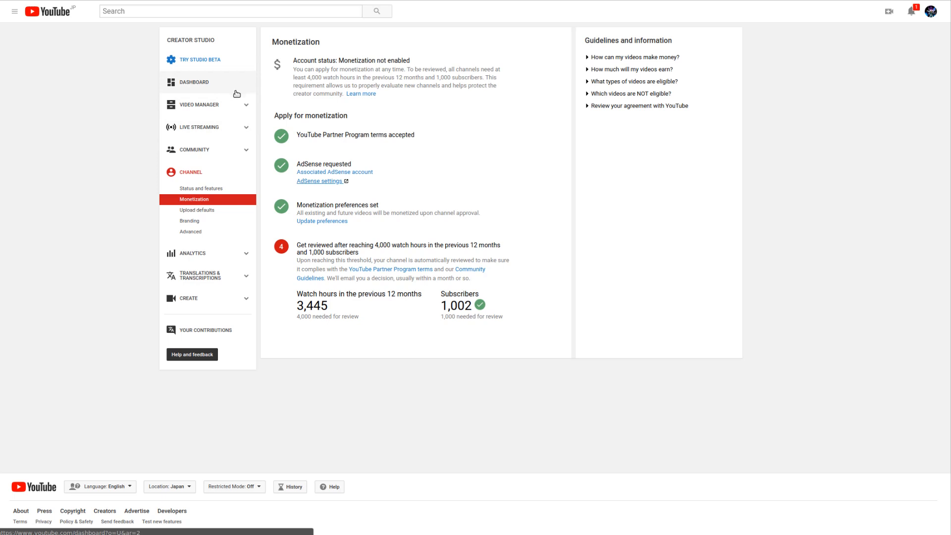
mouse_move(388, 211)
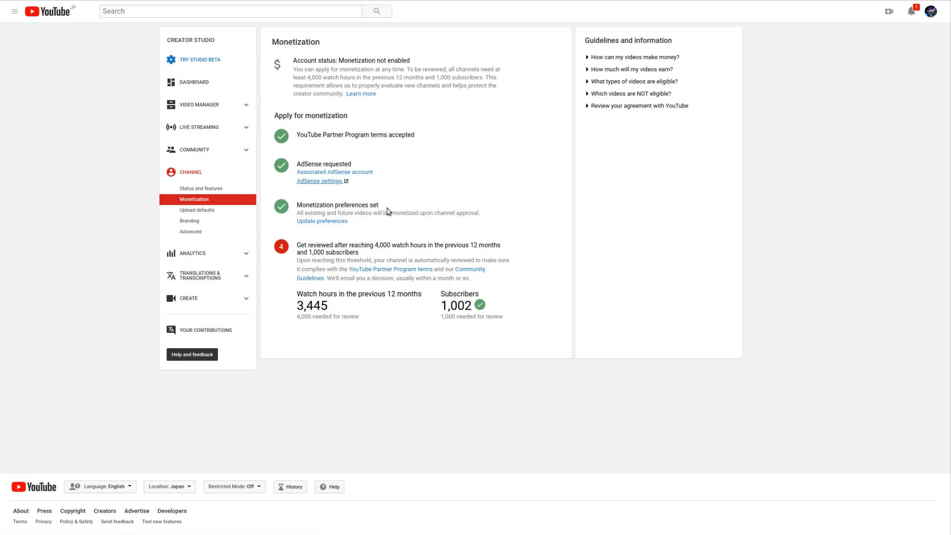